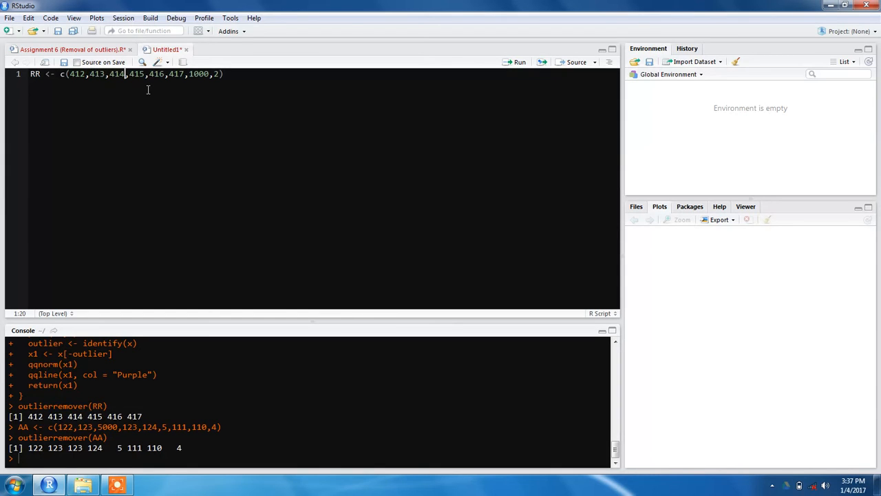
Step: Place the cursor at the end of the RR <- c(412:417, 1000, 2) line and add two blank lines below it
{"action": "left_click", "coordinate": [165, 75]}
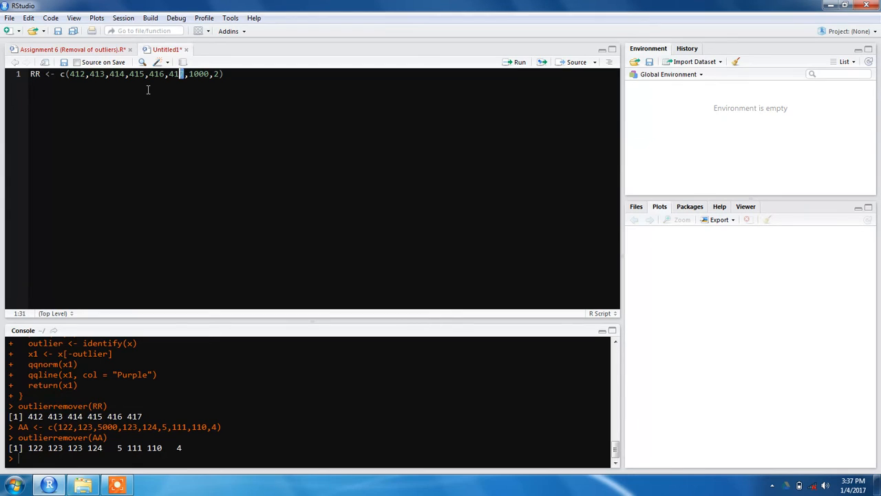
{"action": "left_click_drag", "start_coordinate": [182, 75], "coordinate": [75, 74]}
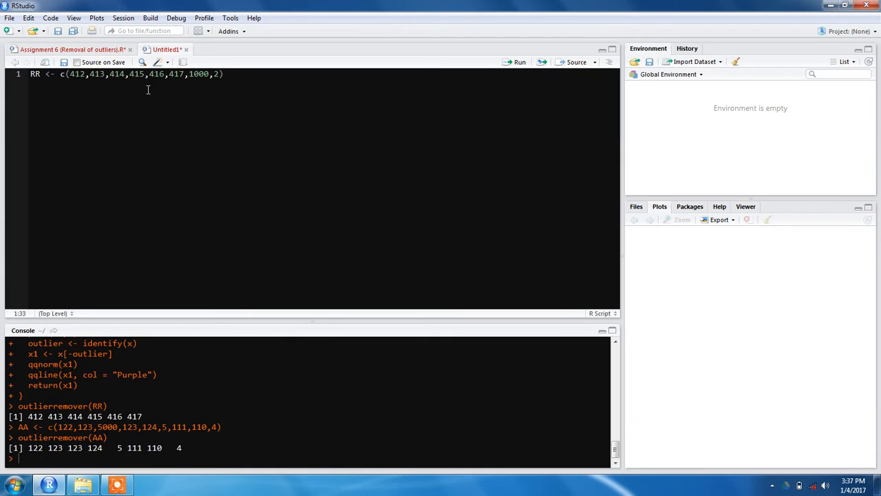
{"action": "double_click", "coordinate": [198, 74]}
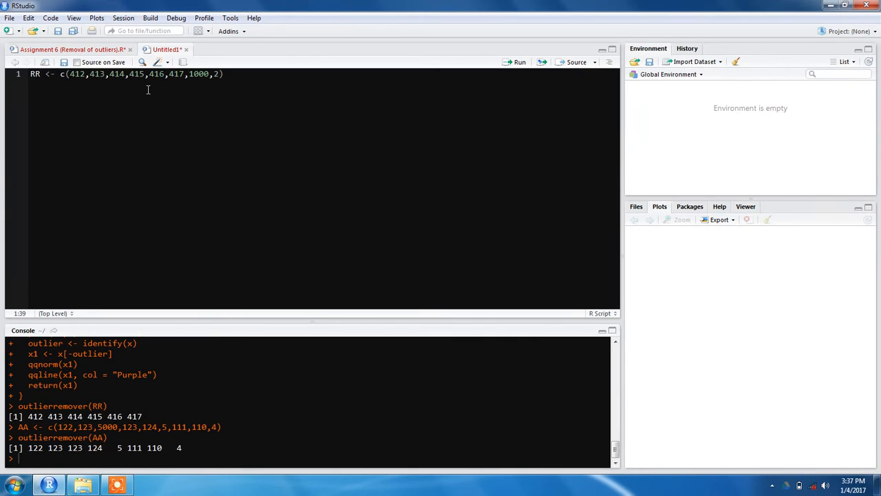
{"action": "key", "text": "Left"}
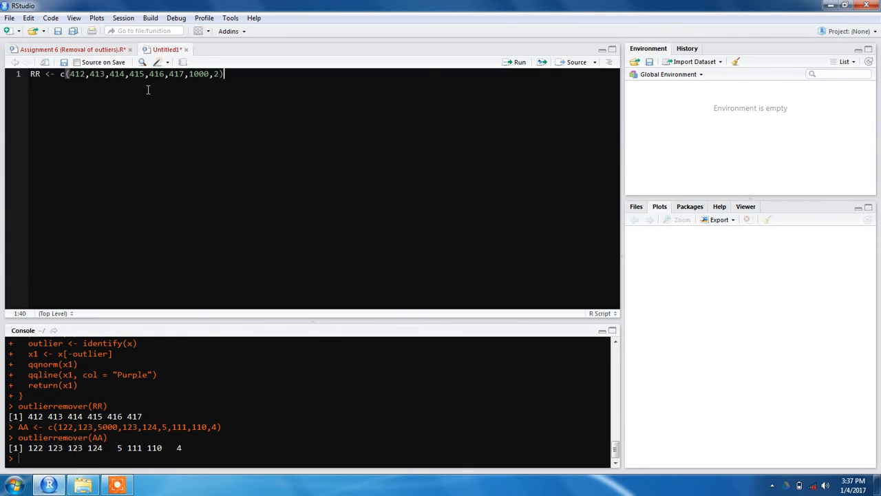
{"action": "key", "text": "Return"}
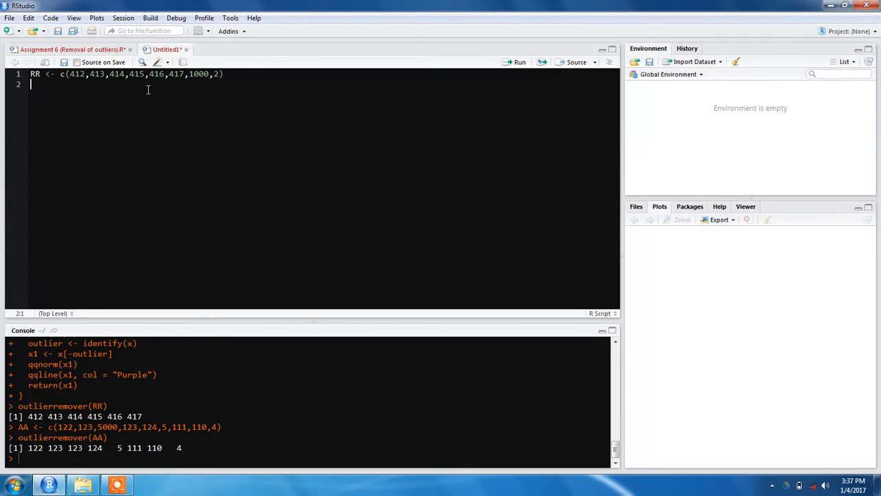
{"action": "key", "text": "Return"}
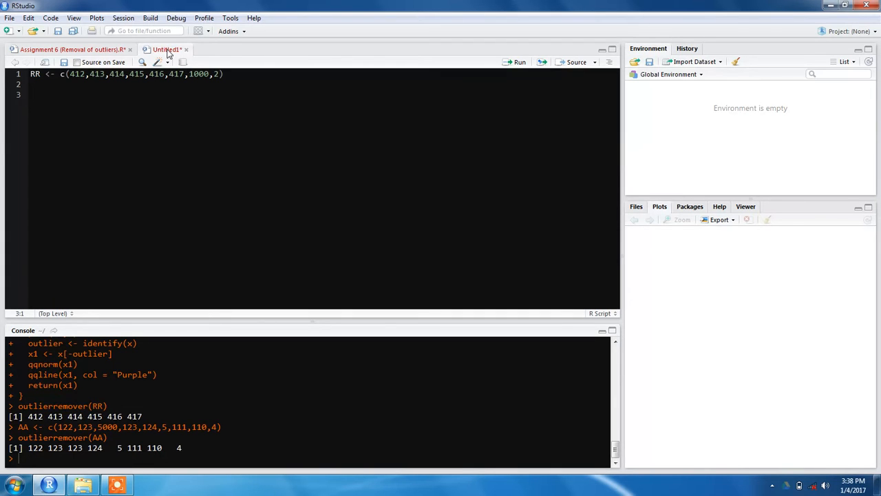
Step: Add qqnorm(RR) and run it with the RR definition to draw a Normal Q-Q plot
{"action": "type", "text": "qq"}
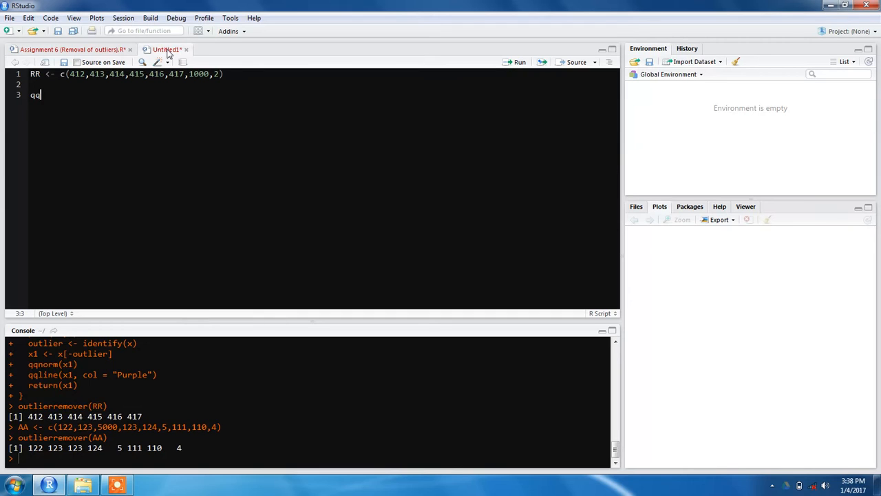
{"action": "type", "text": "norm(RR"}
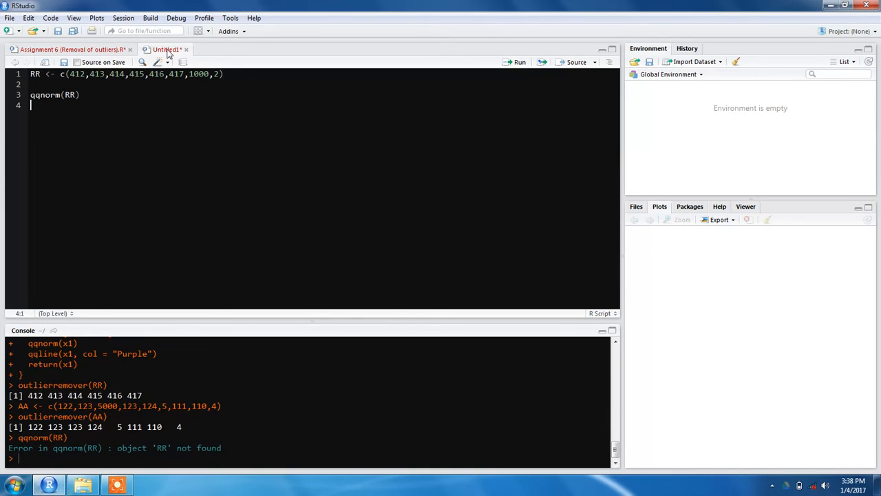
{"action": "left_click", "coordinate": [31, 75]}
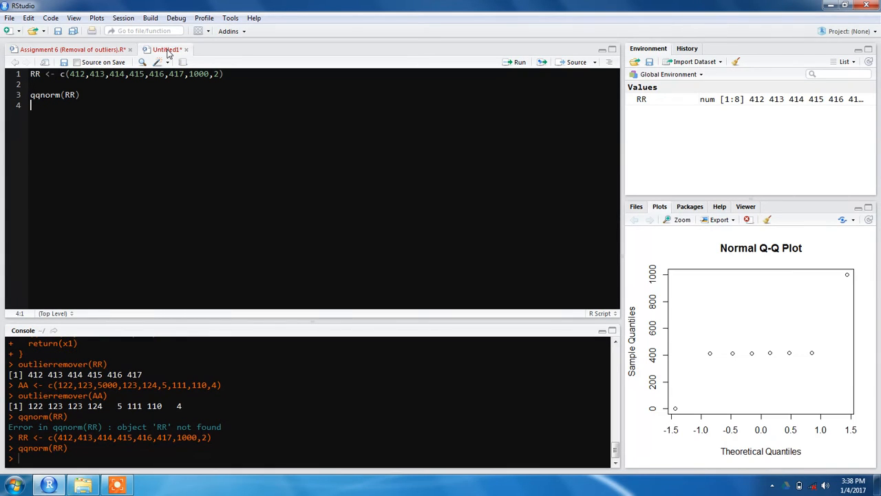
{"action": "mouse_move", "coordinate": [845, 284]}
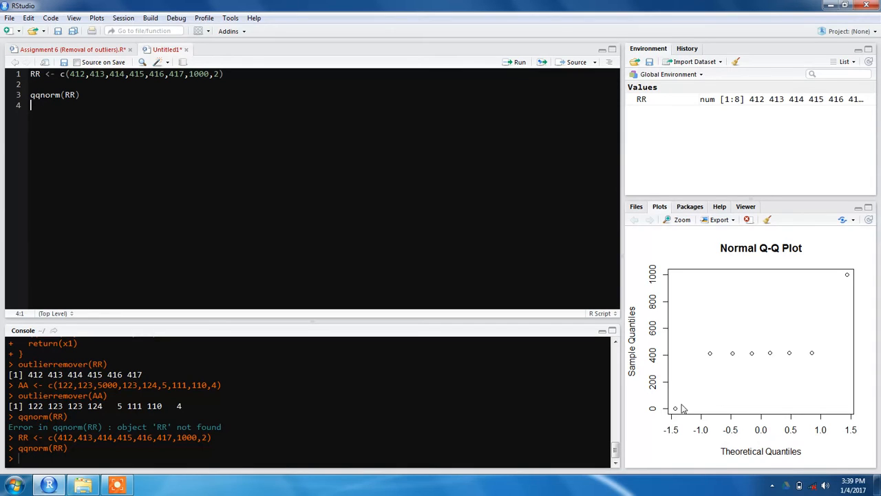
{"action": "mouse_move", "coordinate": [685, 413]}
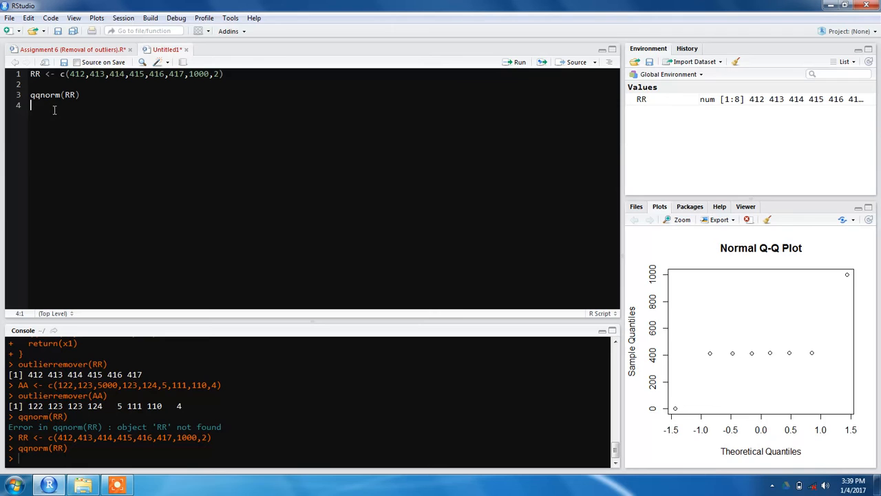
Step: Add qqline(RR) and run it to draw the reference line on the Q-Q plot
{"action": "type", "text": "qq"}
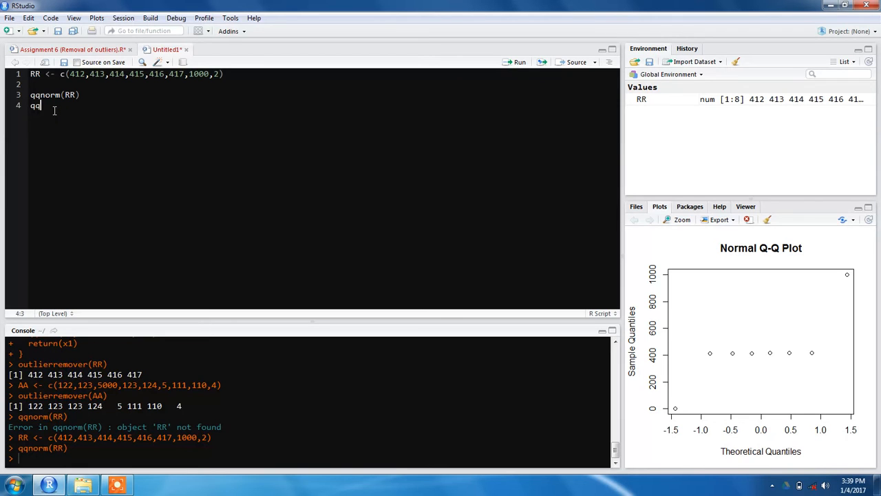
{"action": "type", "text": ";ine"}
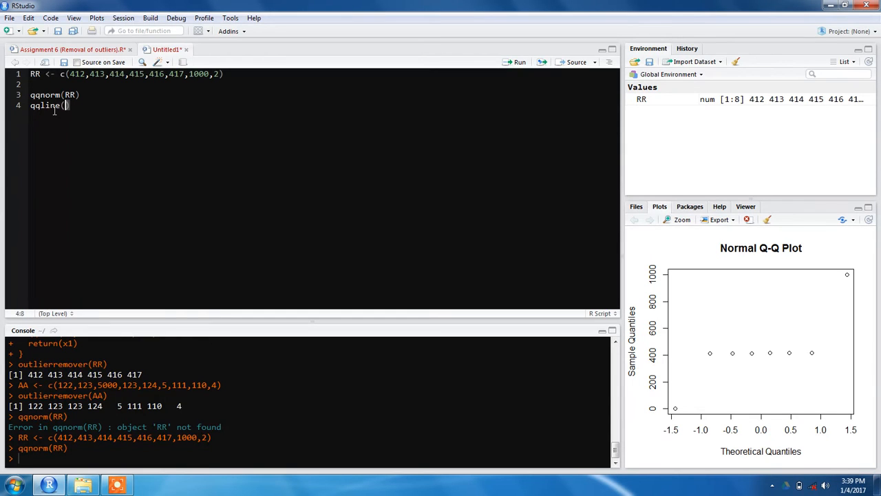
{"action": "type", "text": "RR)"}
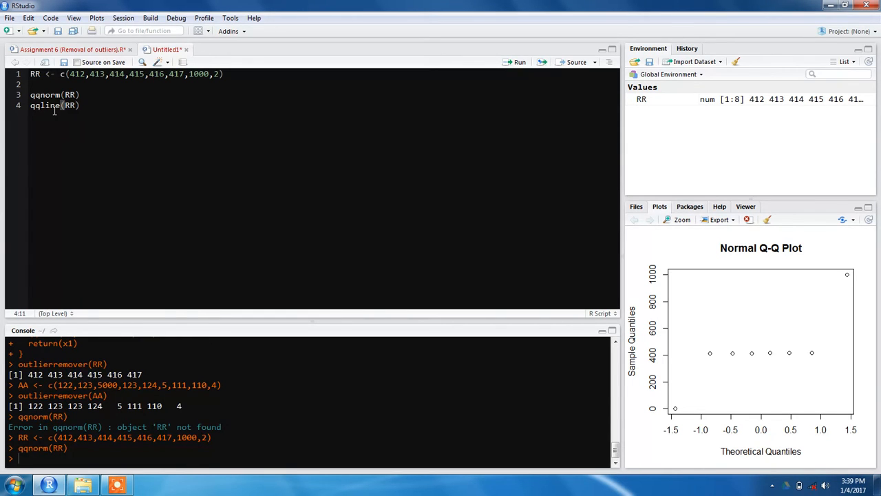
{"action": "key", "text": "Return"}
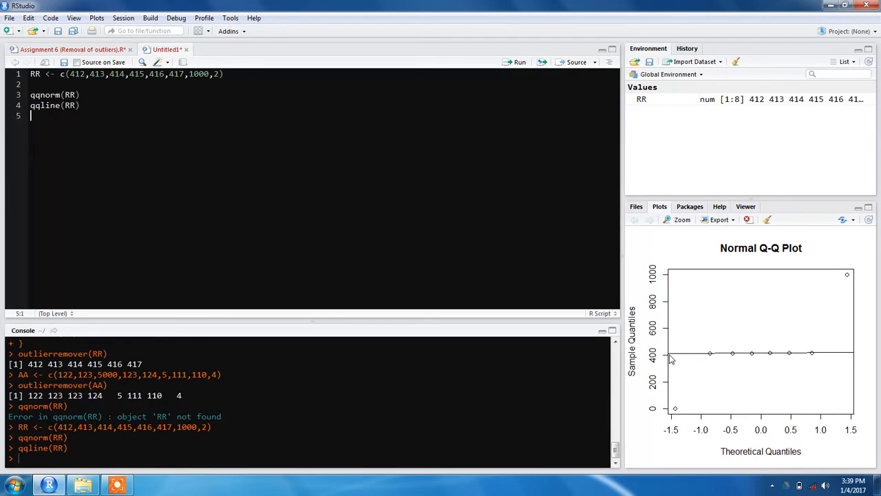
{"action": "mouse_move", "coordinate": [766, 352]}
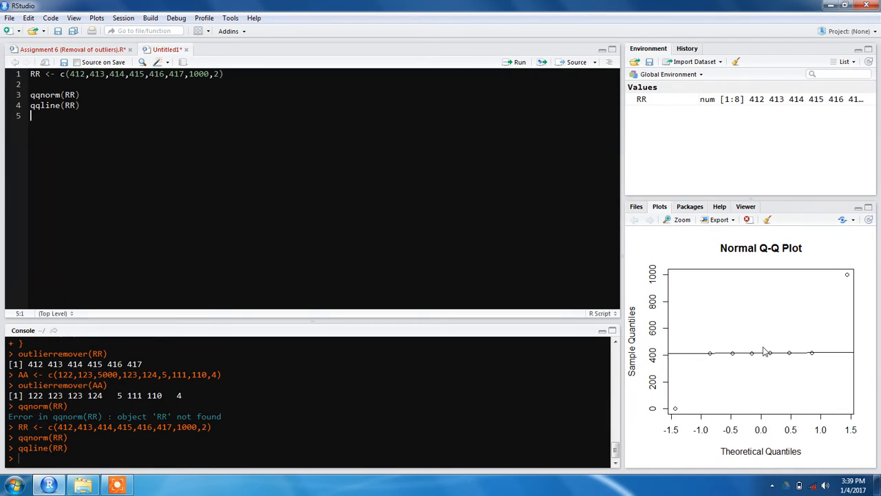
{"action": "mouse_move", "coordinate": [718, 358]}
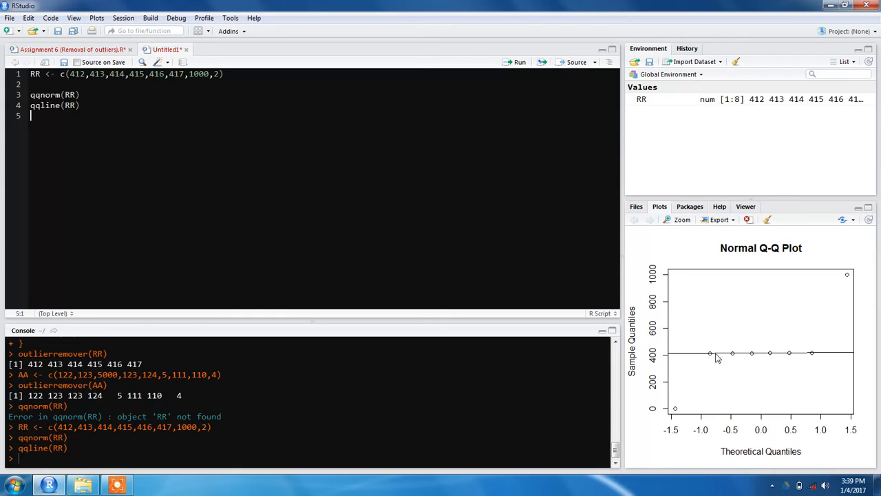
{"action": "mouse_move", "coordinate": [841, 316]}
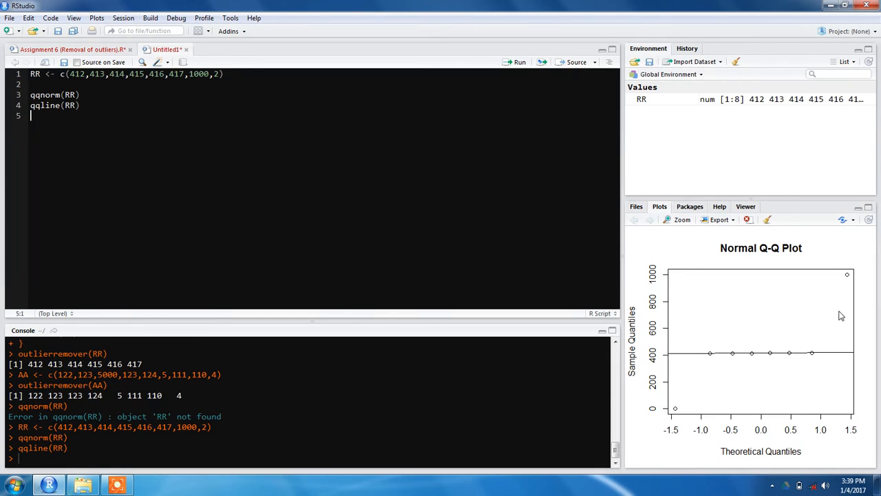
{"action": "mouse_move", "coordinate": [677, 402]}
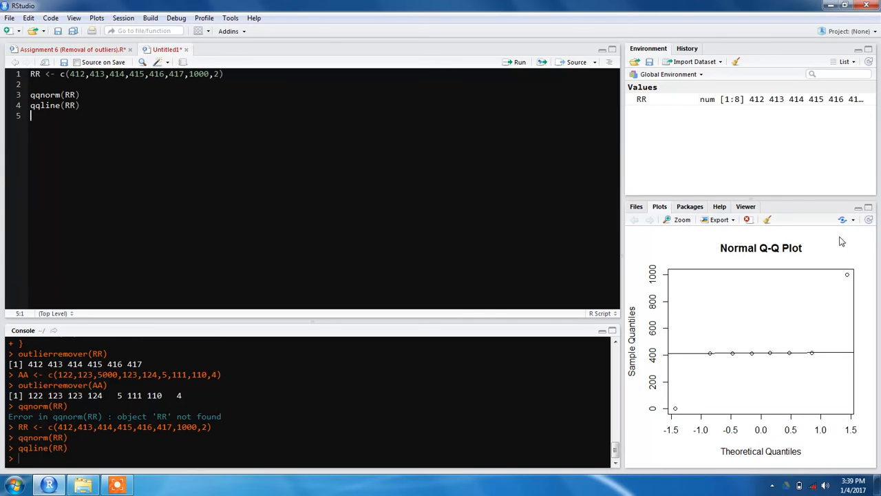
{"action": "mouse_move", "coordinate": [207, 176]}
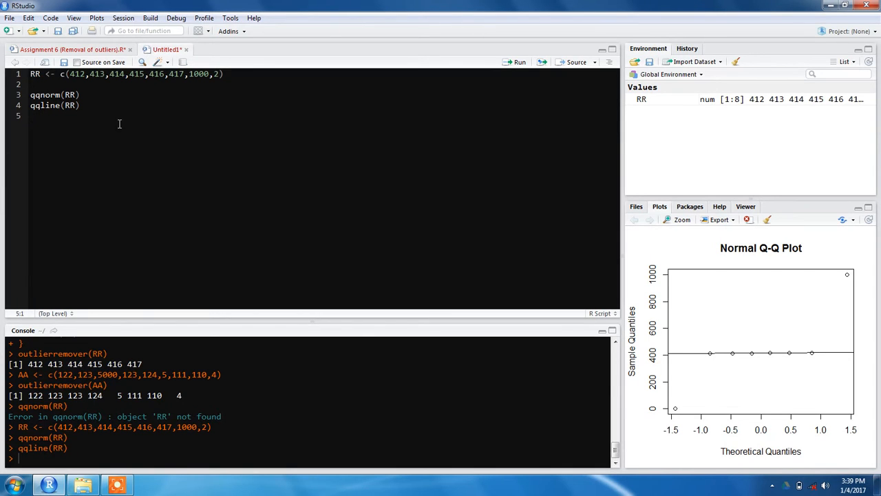
{"action": "mouse_move", "coordinate": [113, 127]}
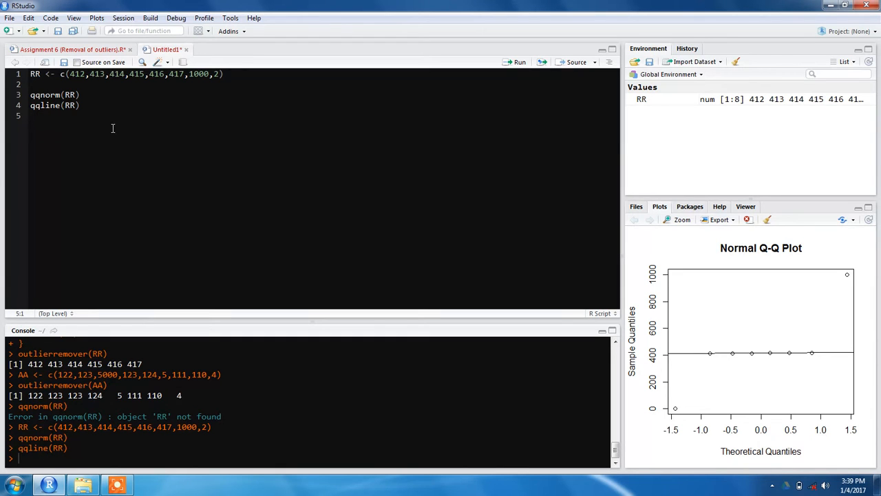
Step: Define ID <- c(1:length(RR)) as an index vector after the RR definition
{"action": "key", "text": "Return"}
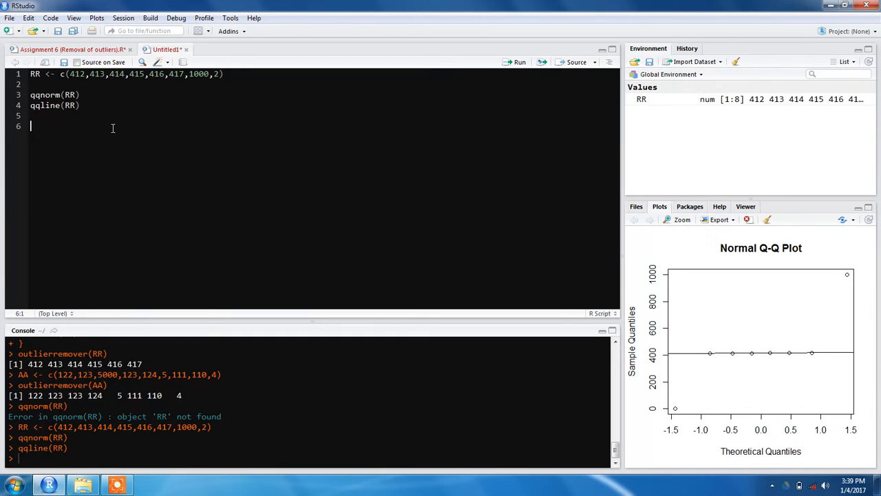
{"action": "type", "text": "plot("}
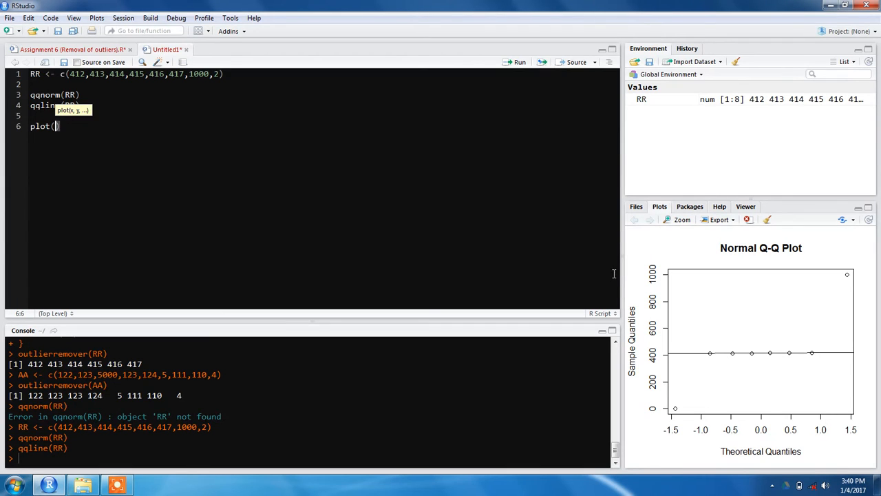
{"action": "mouse_move", "coordinate": [457, 118]}
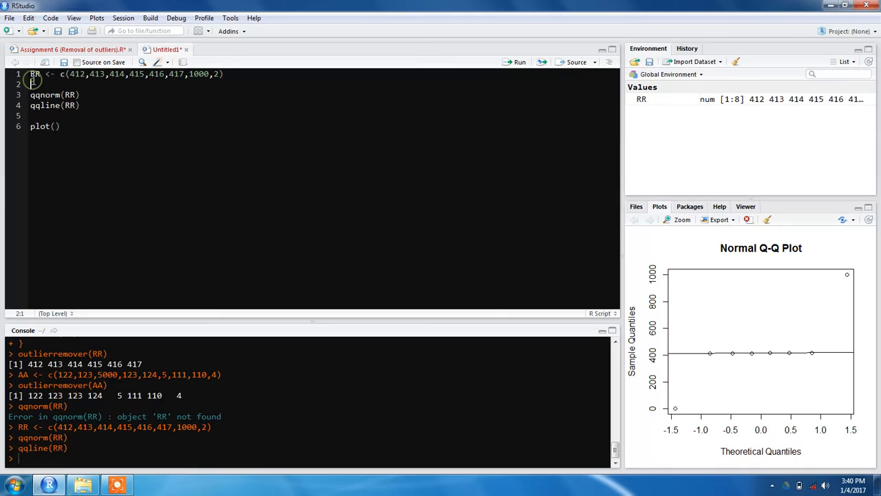
{"action": "key", "text": "Return"}
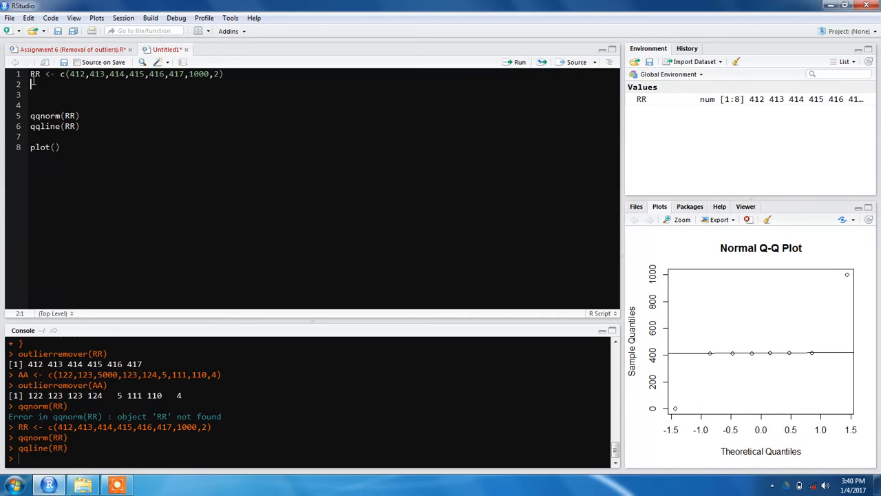
{"action": "type", "text": "ID <-"}
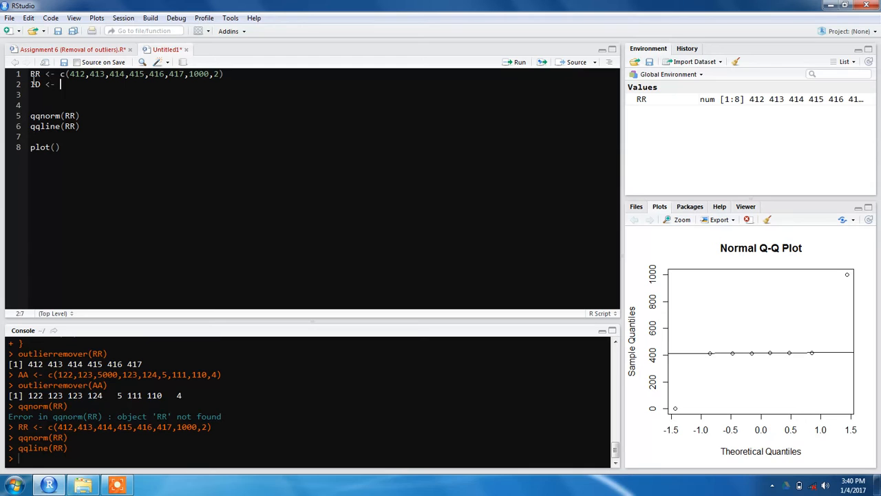
{"action": "type", "text": "c("}
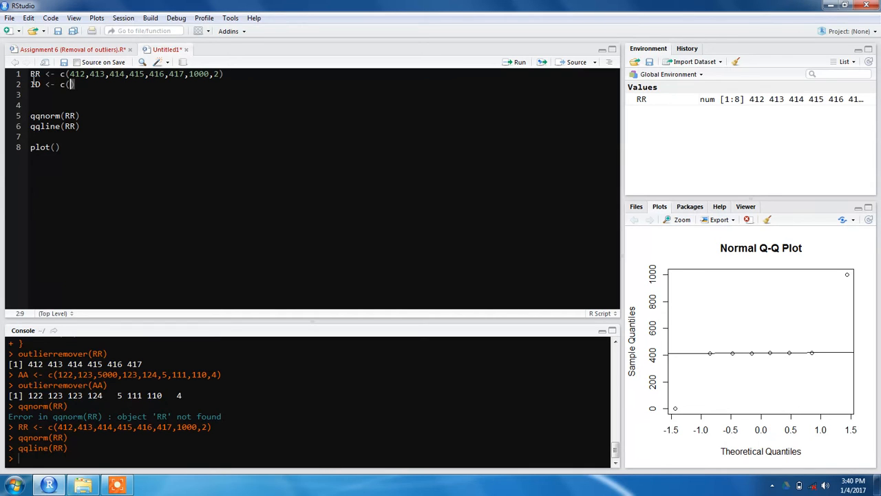
{"action": "type", "text": "1:1"}
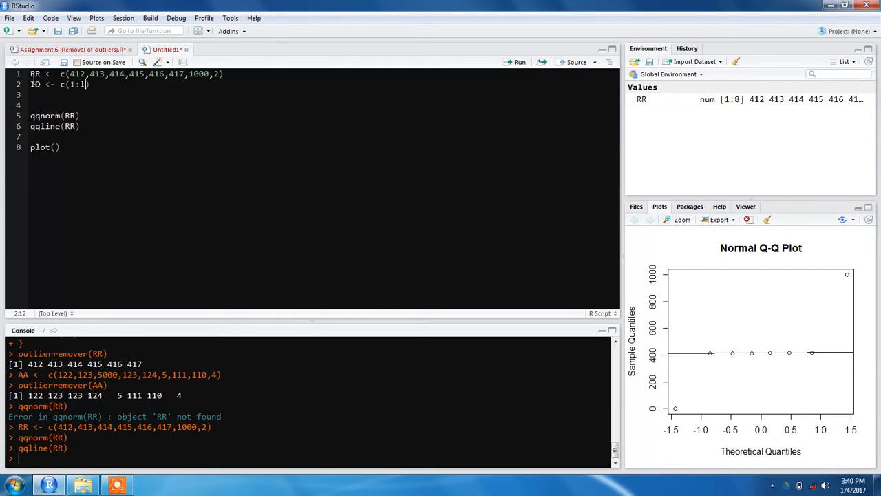
{"action": "type", "text": "ength(RR"}
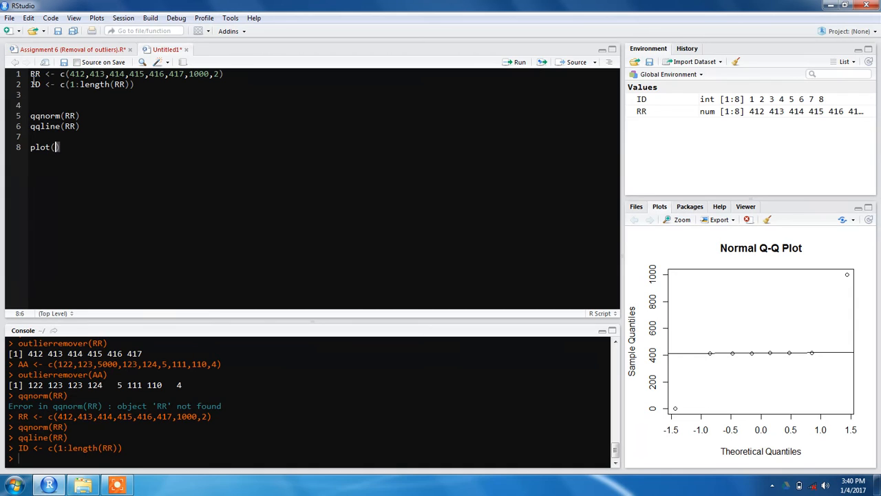
Step: Complete plot(ID, RR) to scatter RR against its index
{"action": "type", "text": "ID"}
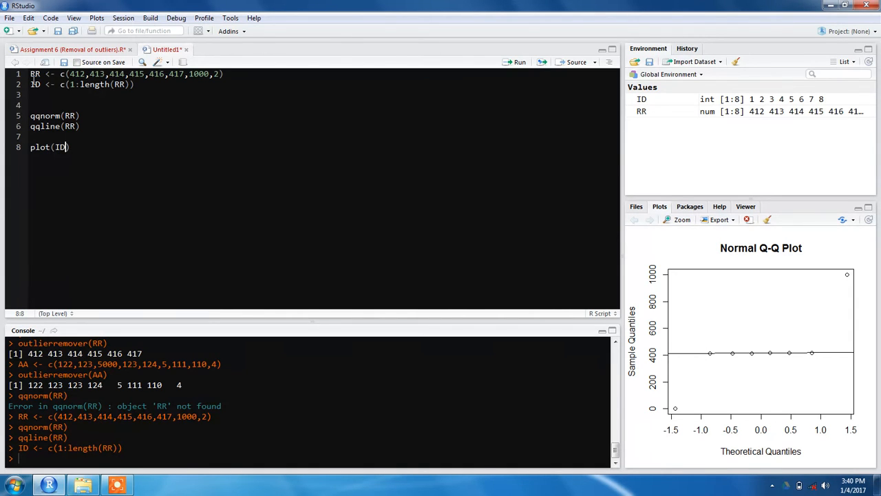
{"action": "type", "text": ","}
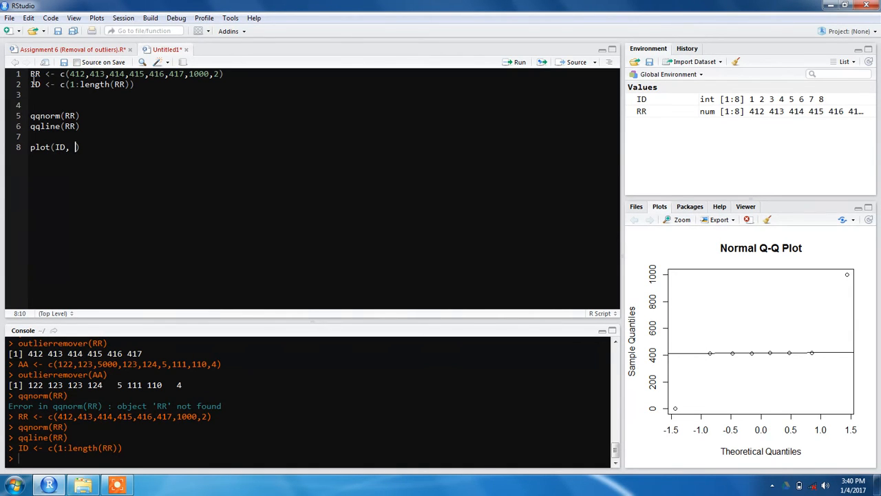
{"action": "type", "text": "RR)"}
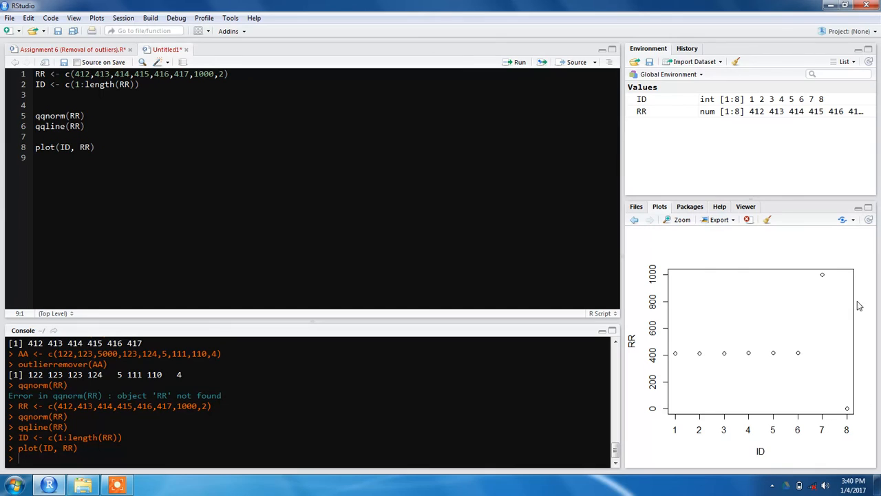
{"action": "mouse_move", "coordinate": [862, 434]}
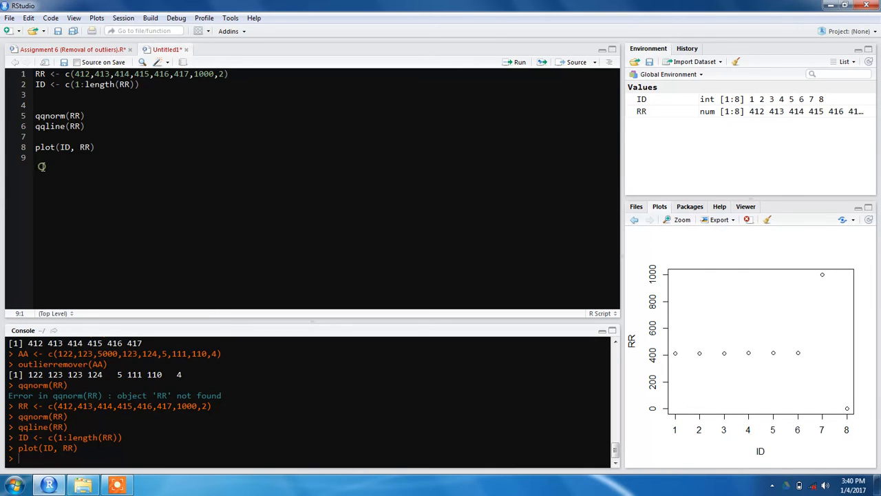
Step: Write identify(ID, RR) and run it to start point picking on the plot
{"action": "type", "text": "identify("}
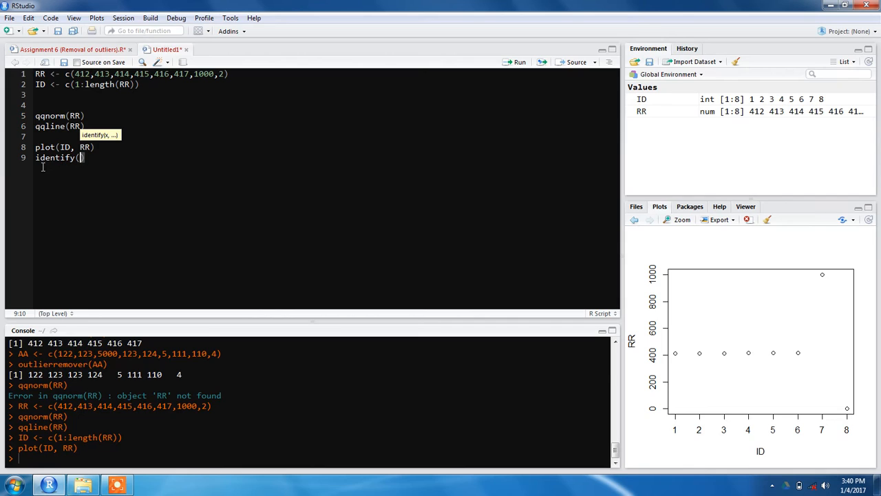
{"action": "type", "text": "ID,"}
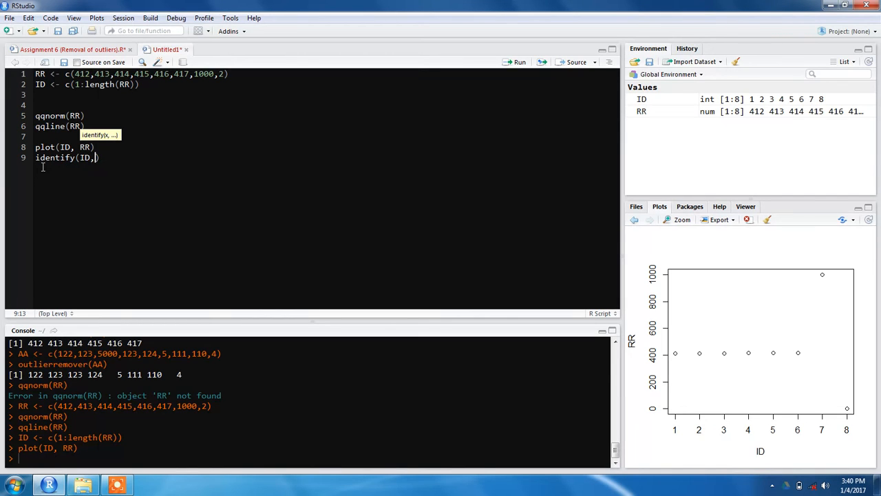
{"action": "type", "text": "RR"}
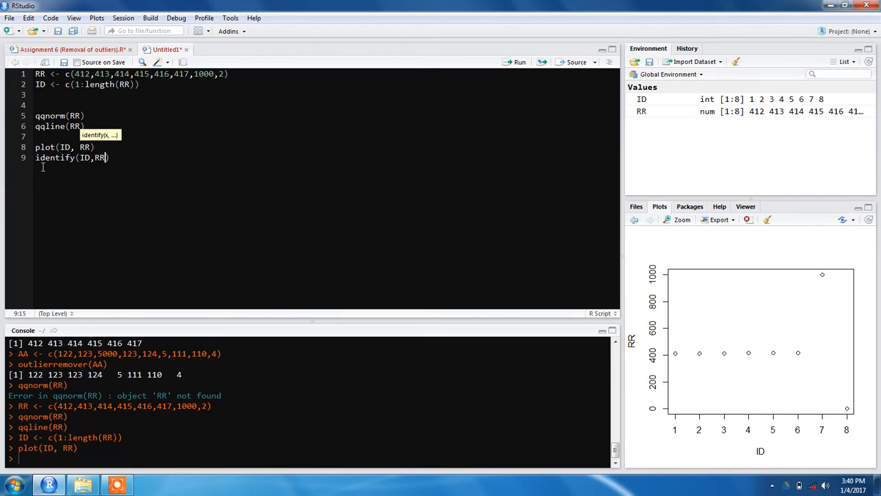
{"action": "left_click", "coordinate": [519, 62]}
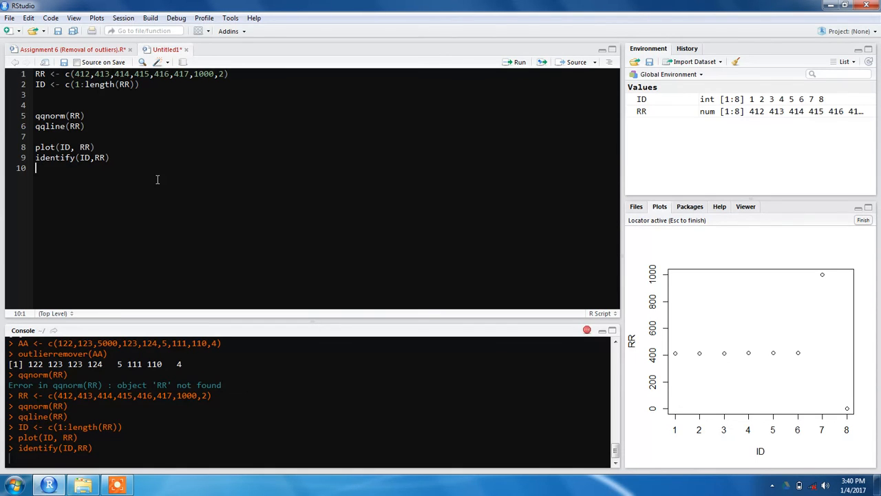
{"action": "mouse_move", "coordinate": [542, 238]}
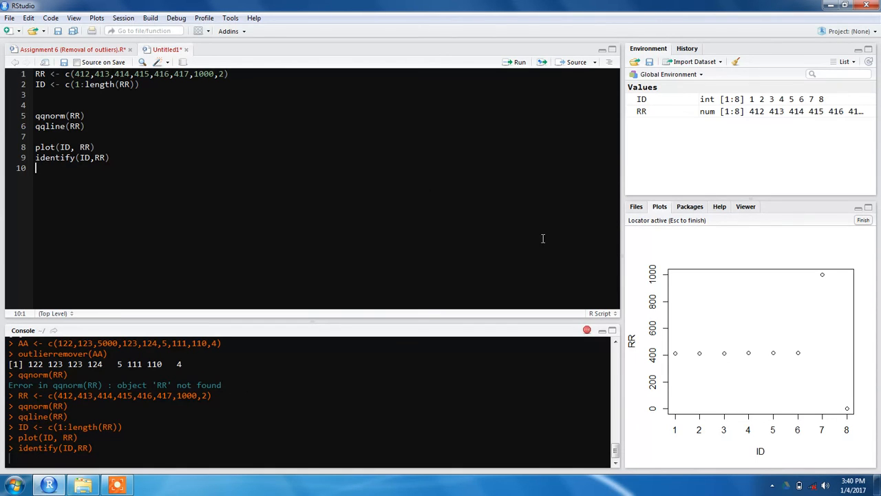
{"action": "mouse_move", "coordinate": [779, 280]}
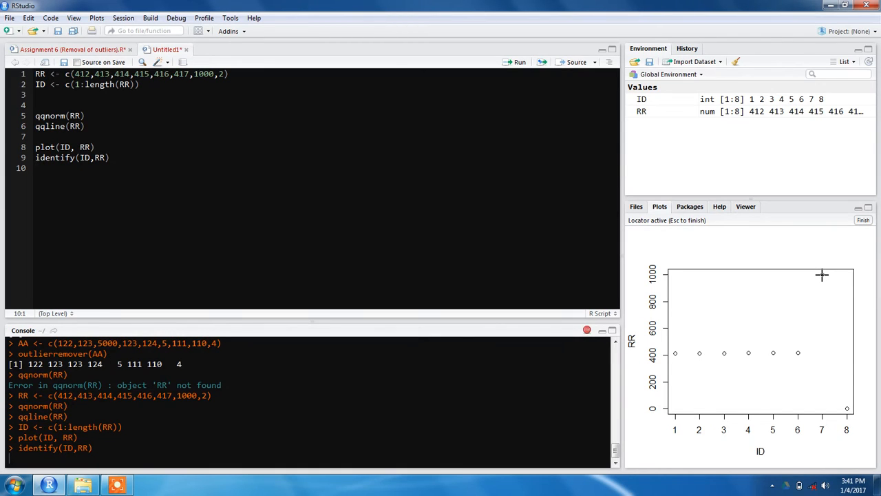
Step: Mark the two outlying points in the plot and finish, labelling them 7 and 8
{"action": "left_click", "coordinate": [822, 275]}
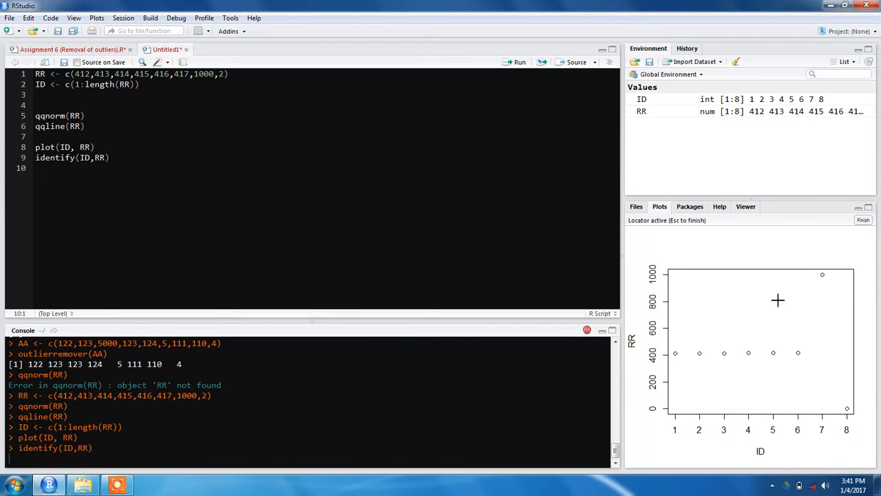
{"action": "left_click", "coordinate": [732, 300]}
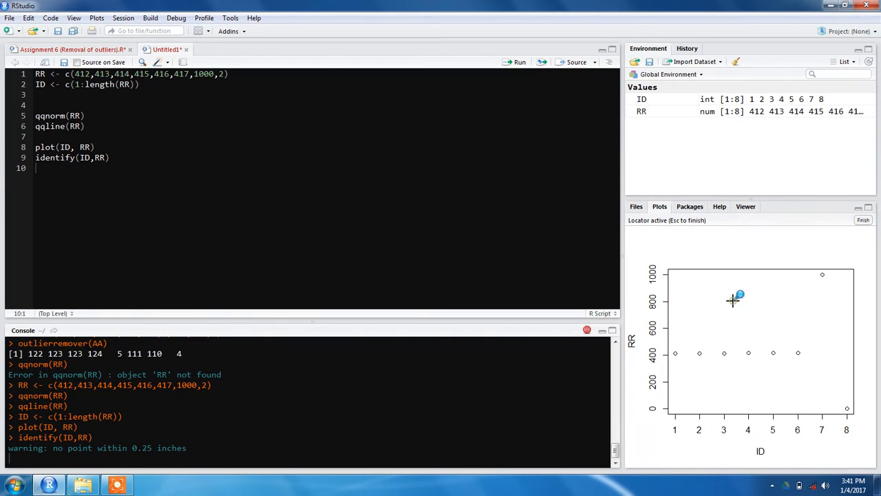
{"action": "left_click", "coordinate": [732, 300]}
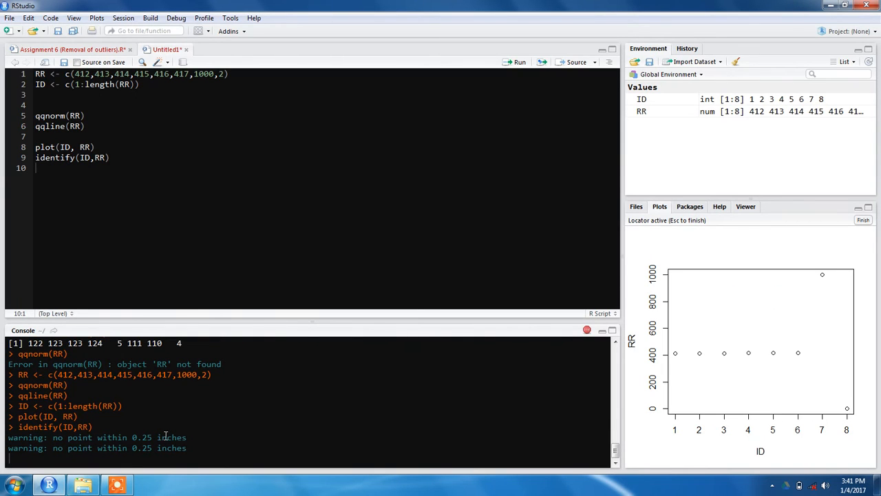
{"action": "mouse_move", "coordinate": [828, 297]}
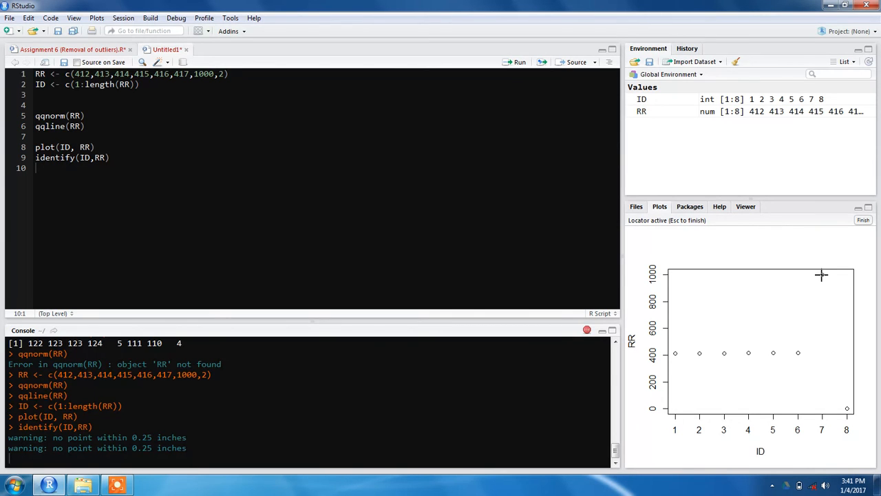
{"action": "left_click", "coordinate": [847, 269]}
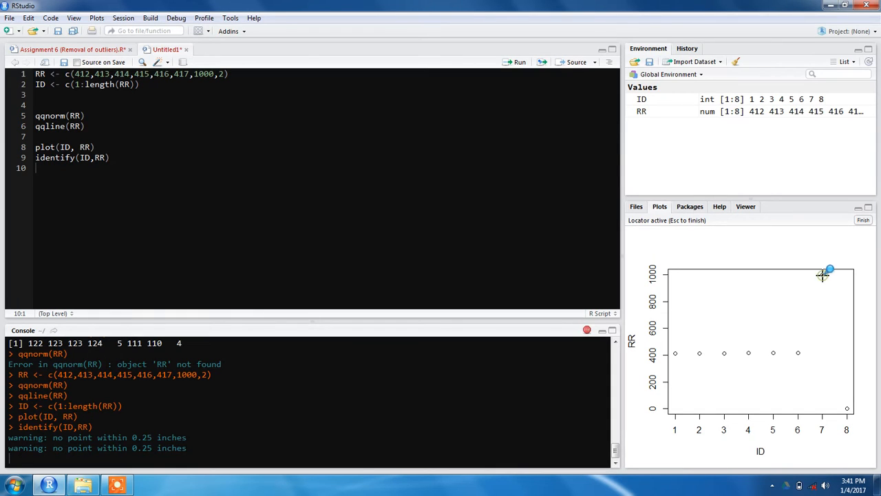
{"action": "mouse_move", "coordinate": [713, 320]}
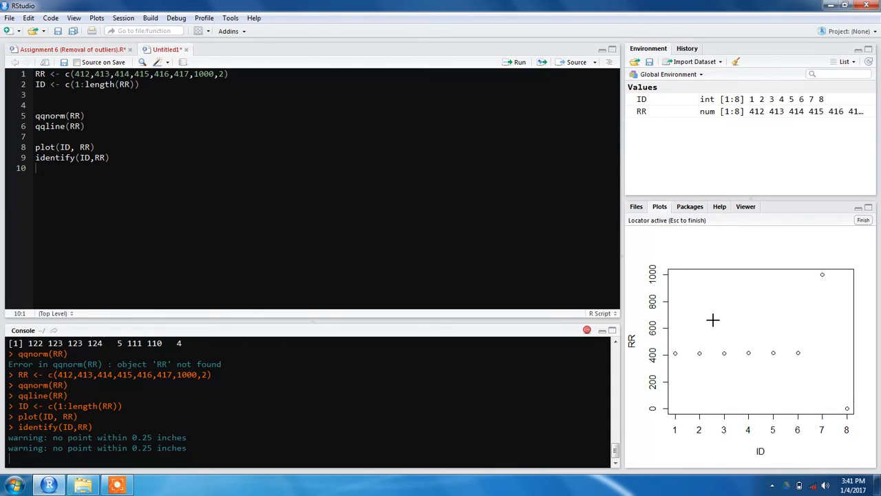
{"action": "mouse_move", "coordinate": [815, 299]}
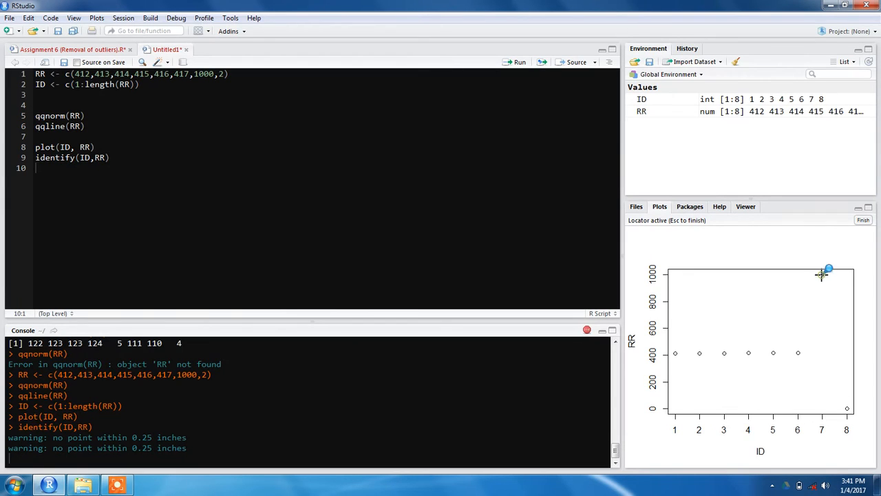
{"action": "left_click", "coordinate": [823, 274]}
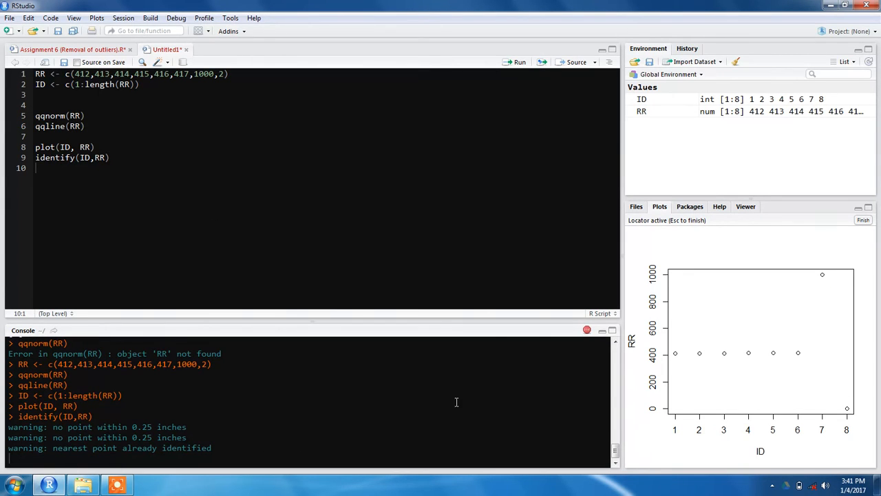
{"action": "mouse_move", "coordinate": [833, 280]}
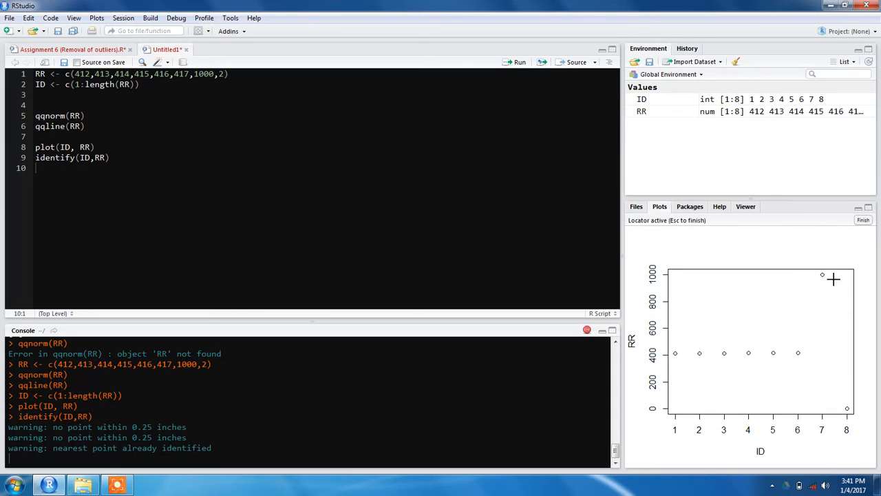
{"action": "mouse_move", "coordinate": [845, 404]}
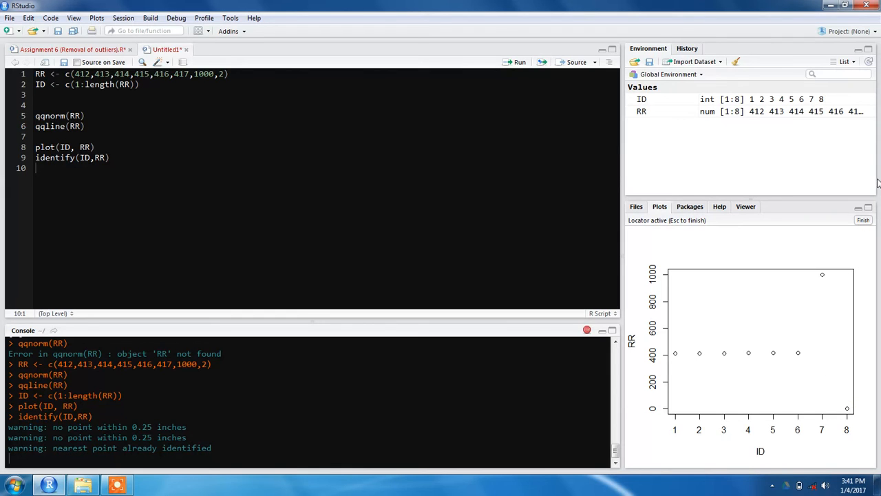
{"action": "mouse_move", "coordinate": [861, 220]}
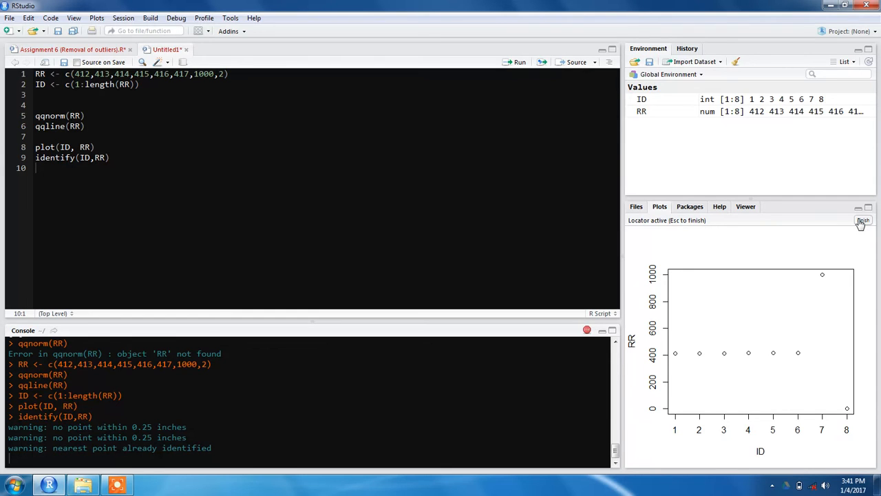
{"action": "left_click", "coordinate": [861, 221]}
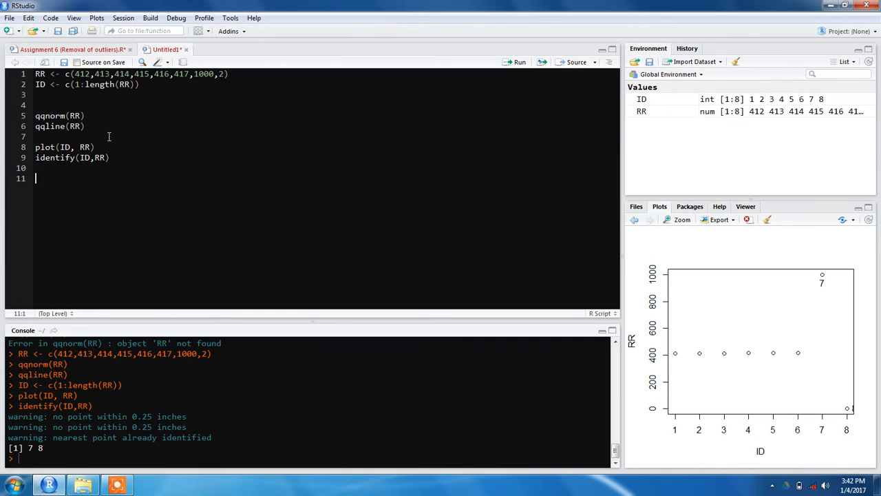
Step: Start the definition outlierremover <- function(x) { }
{"action": "type", "text": "outlierr"}
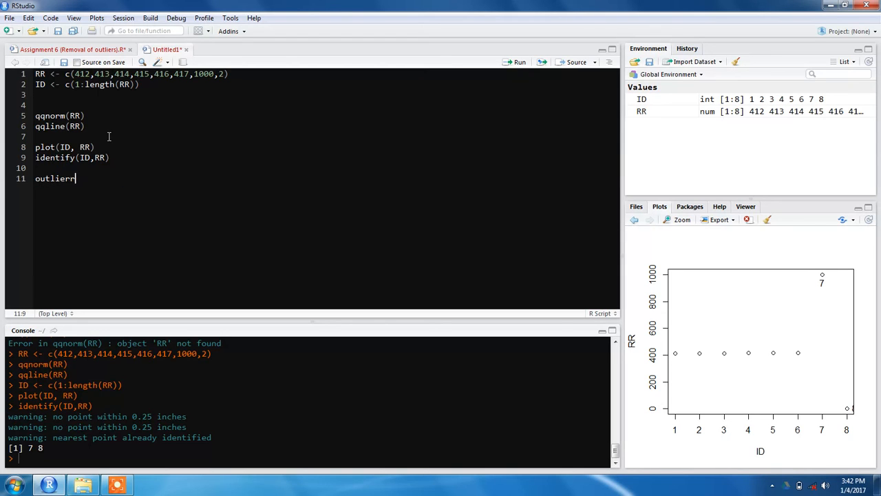
{"action": "type", "text": "emover"}
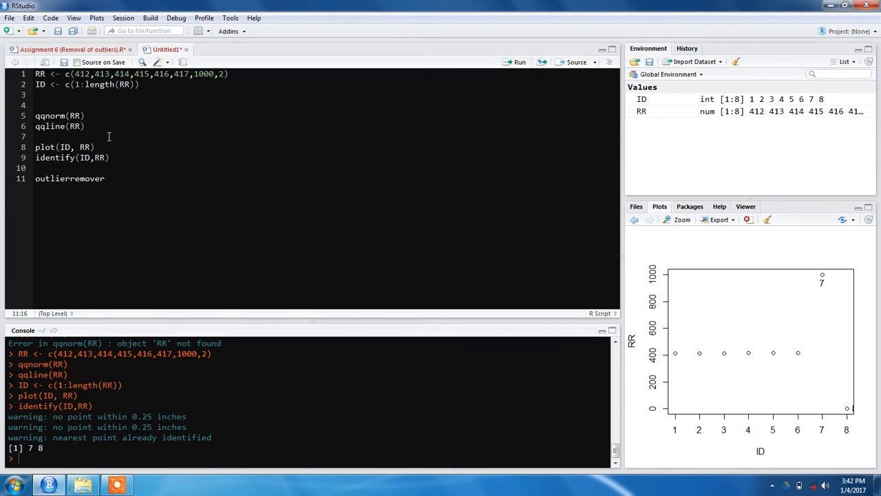
{"action": "type", "text": "<"}
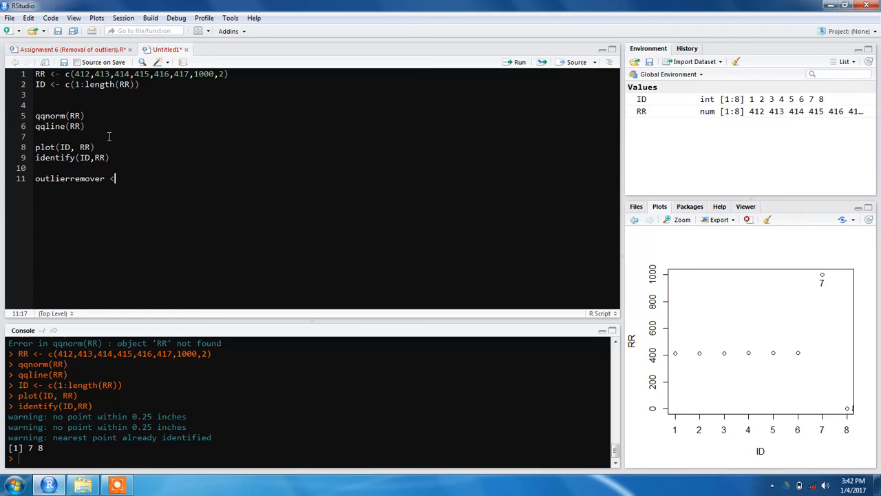
{"action": "type", "text": "<- fun"}
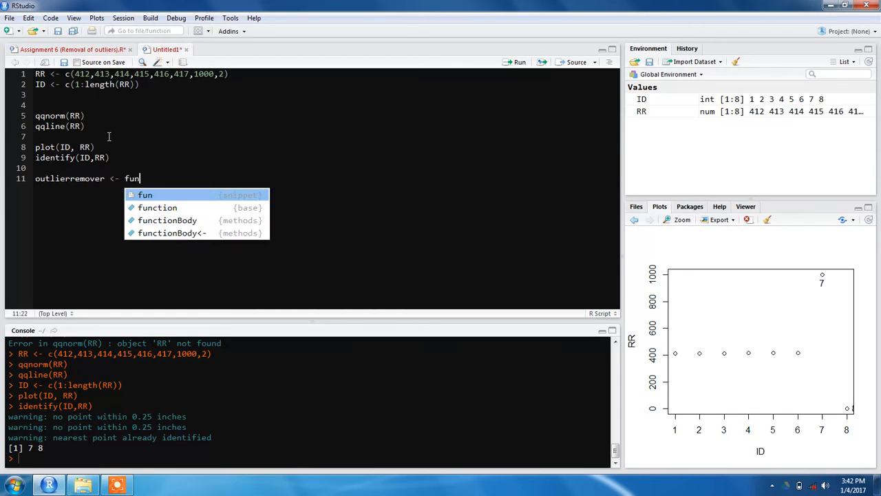
{"action": "left_click", "coordinate": [157, 207]}
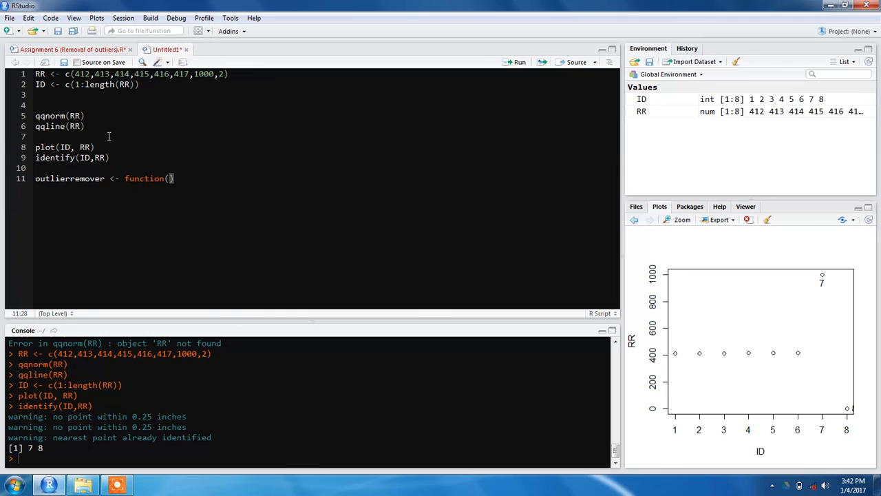
{"action": "type", "text": "x"}
{"action": "type", "text": "{"}
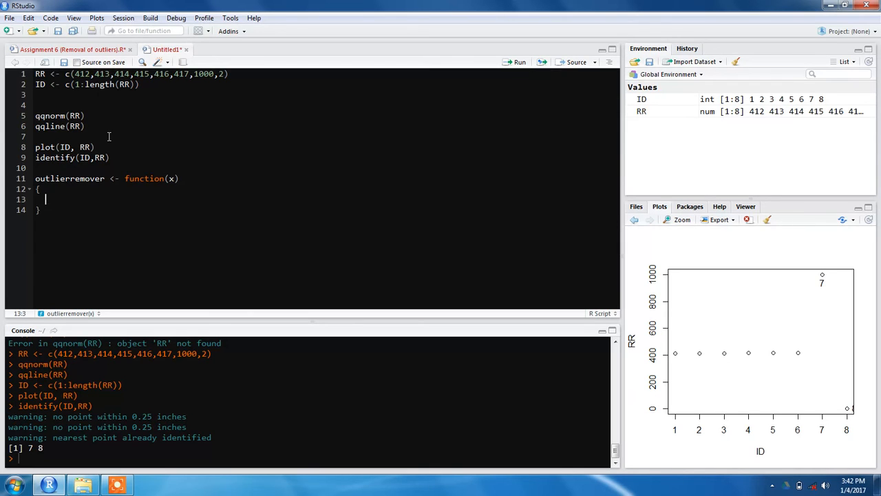
Step: Write ID <- c(1:length(x)) as the first line of the function body
{"action": "type", "text": "ID <-"}
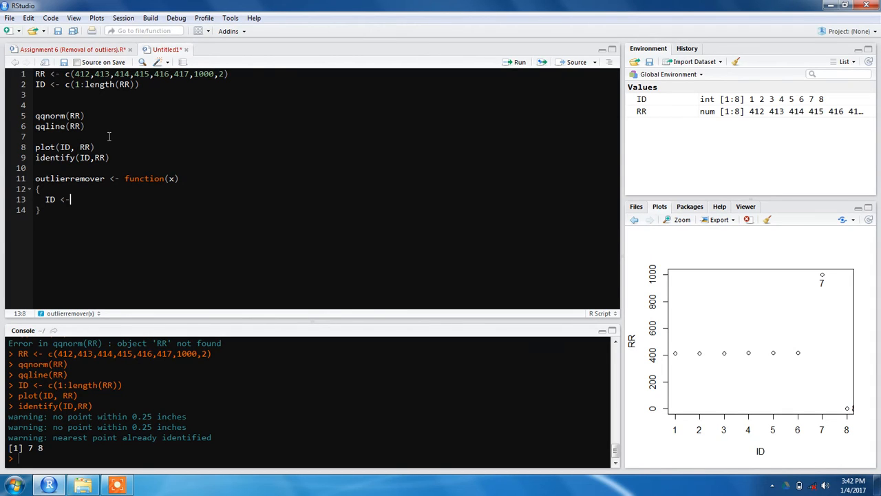
{"action": "type", "text": "c"}
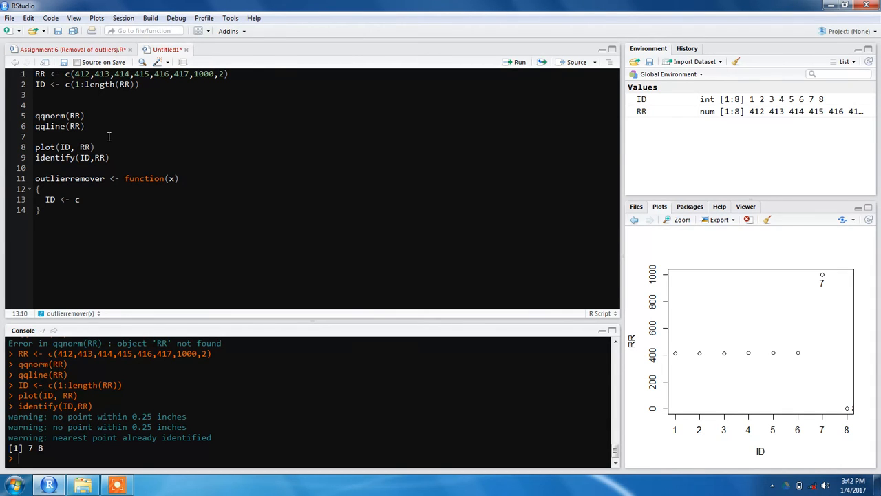
{"action": "type", "text": "(le"}
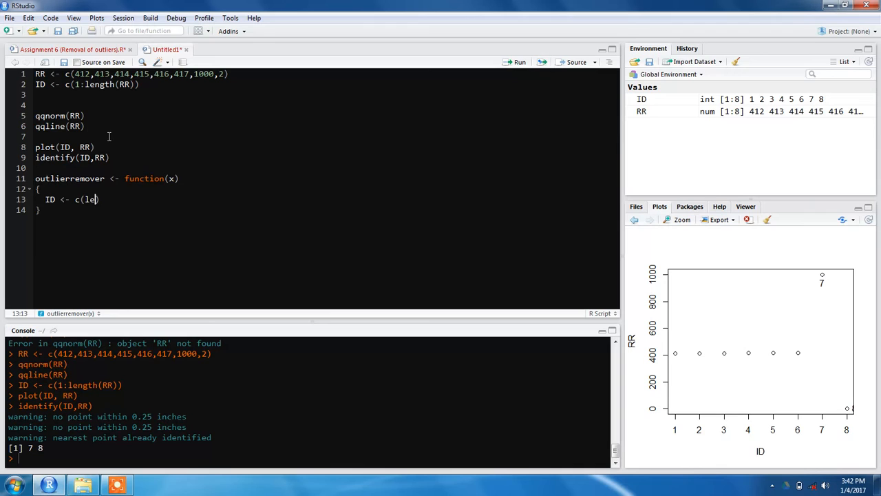
{"action": "type", "text": "nth"}
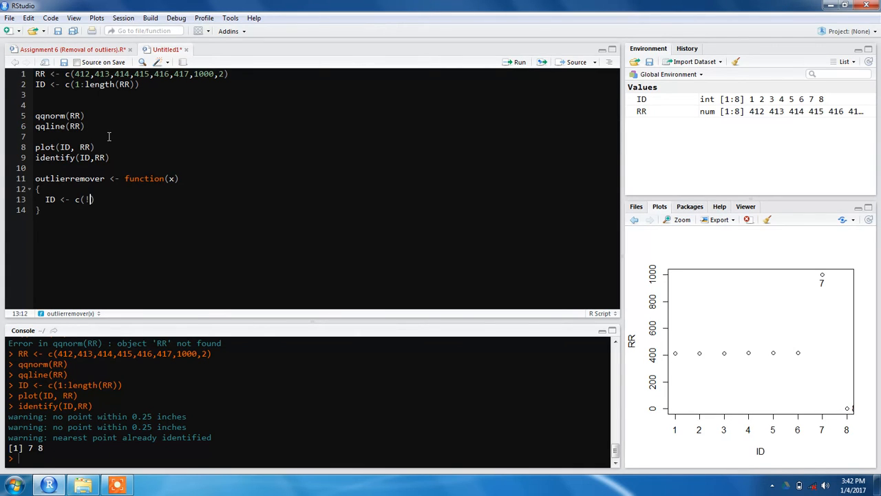
{"action": "type", "text": "length"}
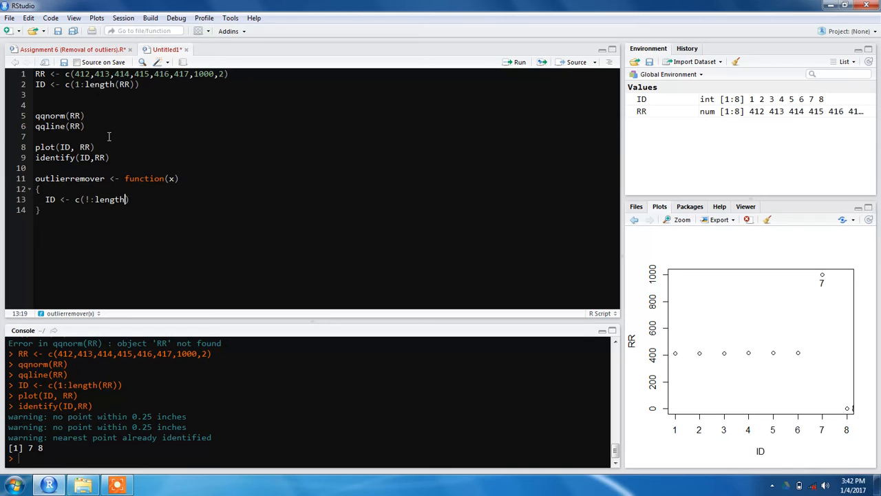
{"action": "type", "text": "("}
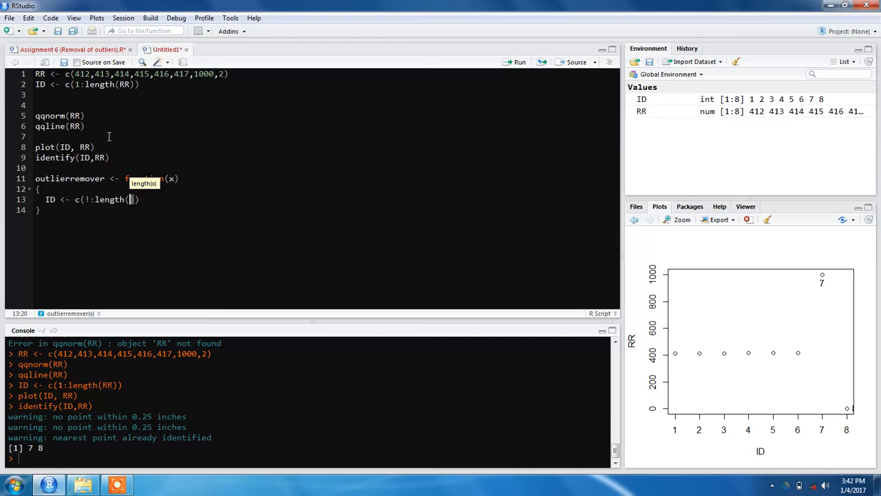
{"action": "type", "text": "x"}
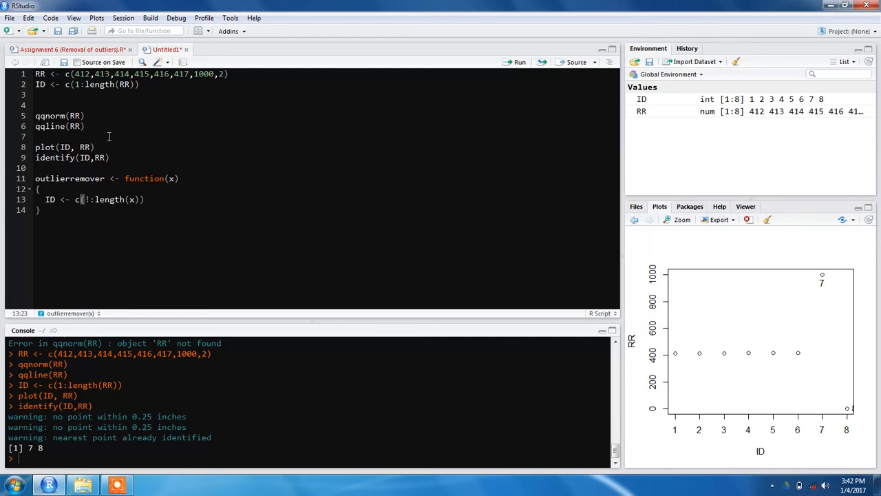
{"action": "key", "text": "Return"}
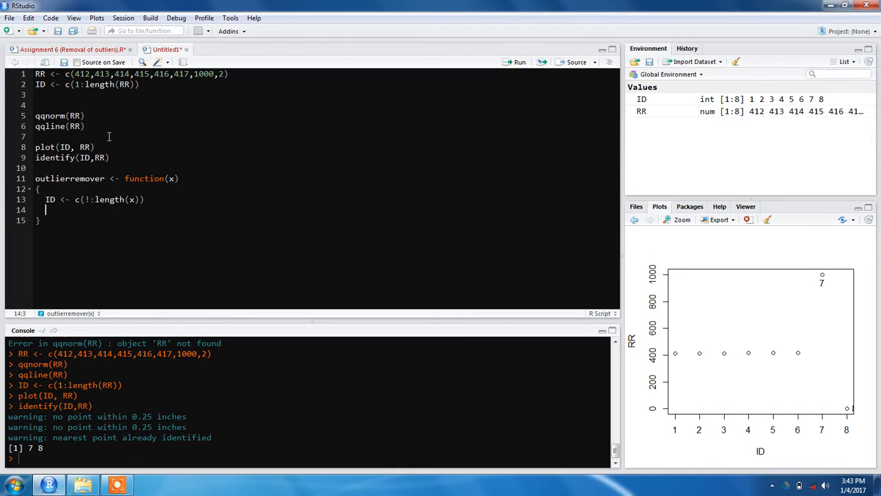
Step: Review the earlier script lines and add plot(ID, x) inside the function body
{"action": "left_click", "coordinate": [36, 168]}
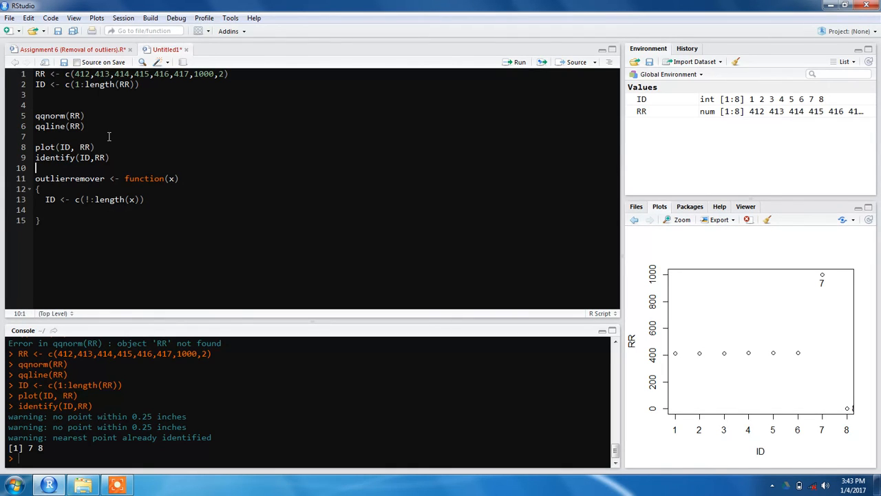
{"action": "left_click", "coordinate": [35, 105]}
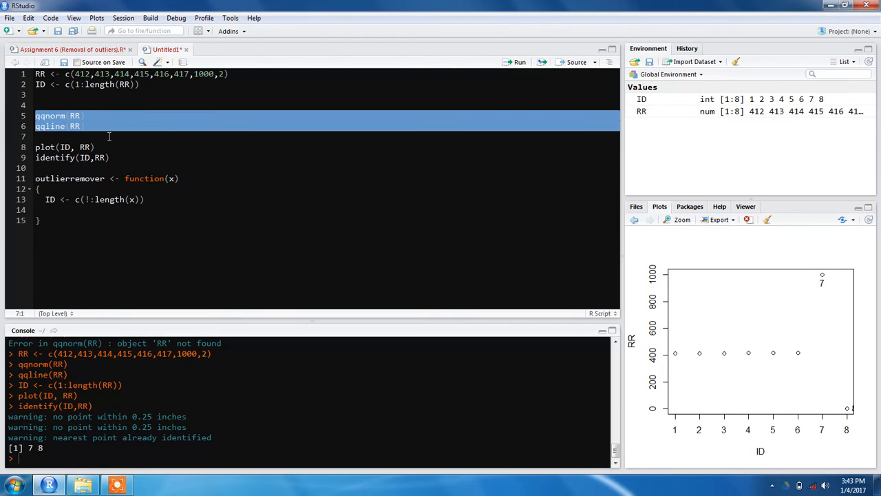
{"action": "left_click", "coordinate": [35, 116]}
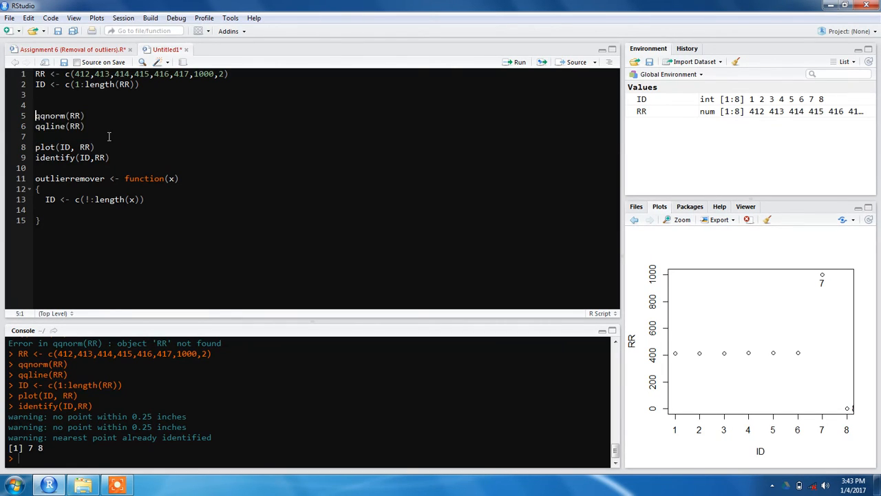
{"action": "left_click", "coordinate": [35, 146]}
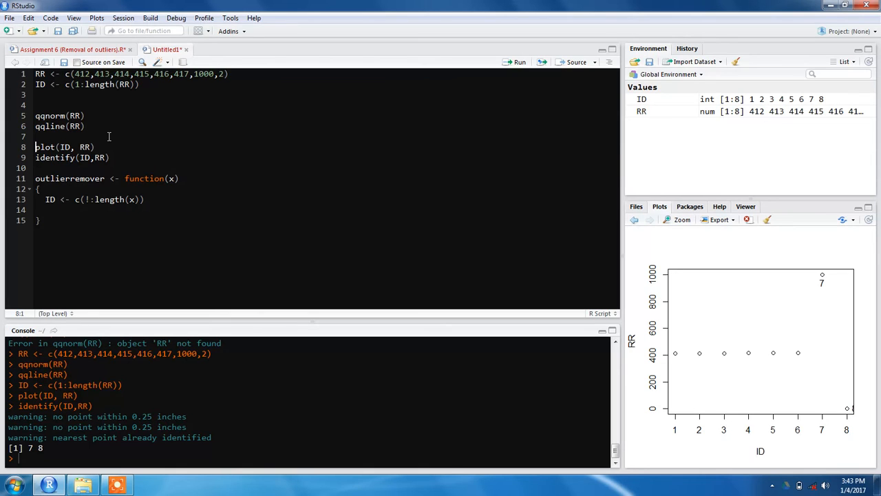
{"action": "left_click_drag", "start_coordinate": [35, 146], "coordinate": [36, 168]}
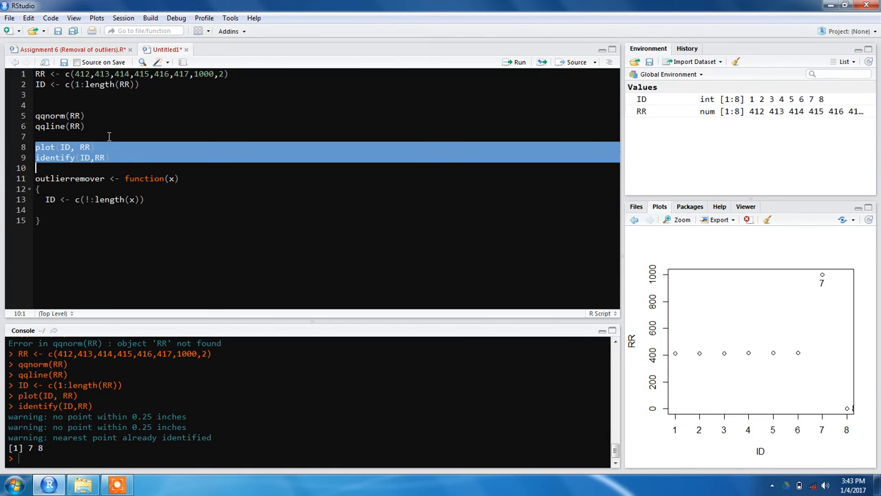
{"action": "left_click", "coordinate": [39, 209]}
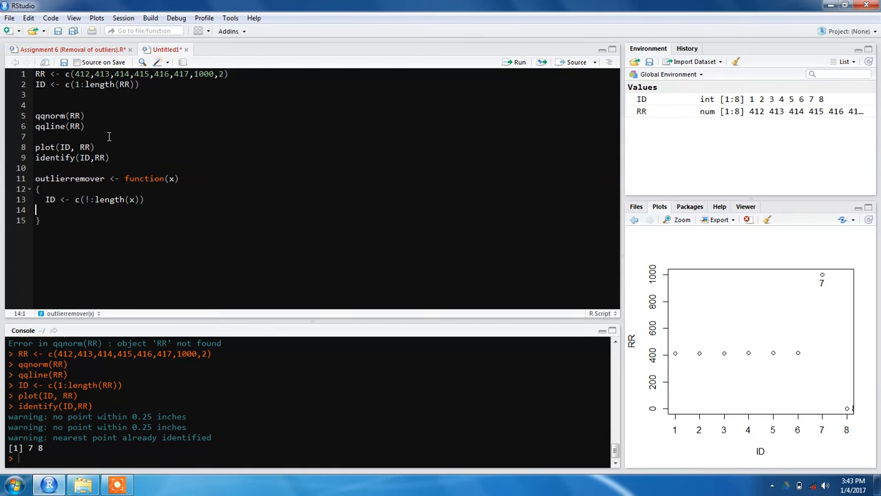
{"action": "type", "text": "pl"}
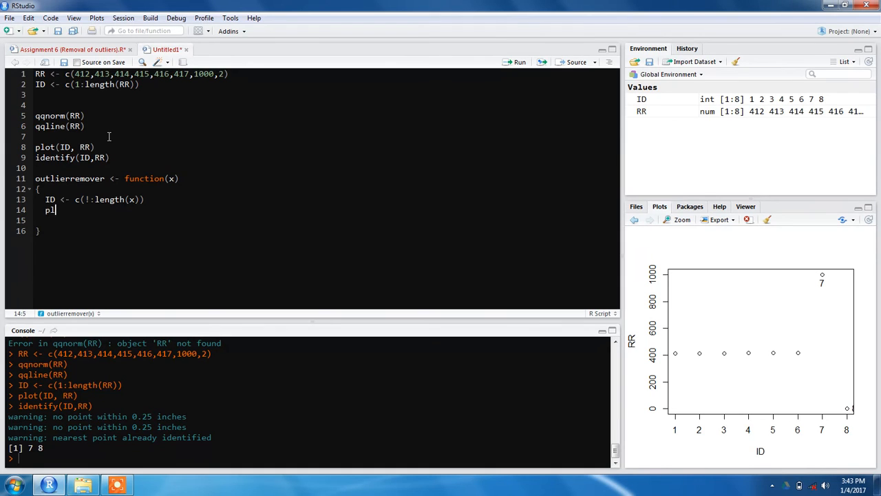
{"action": "type", "text": "ot("}
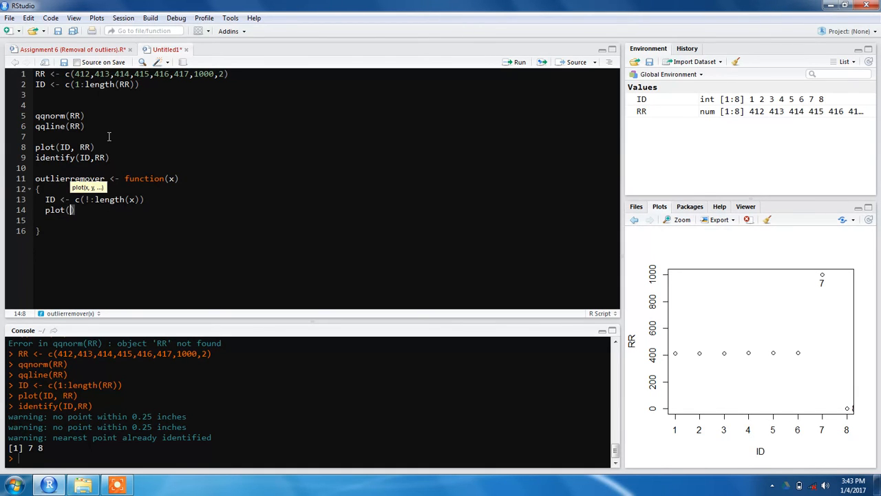
{"action": "type", "text": "ID,"}
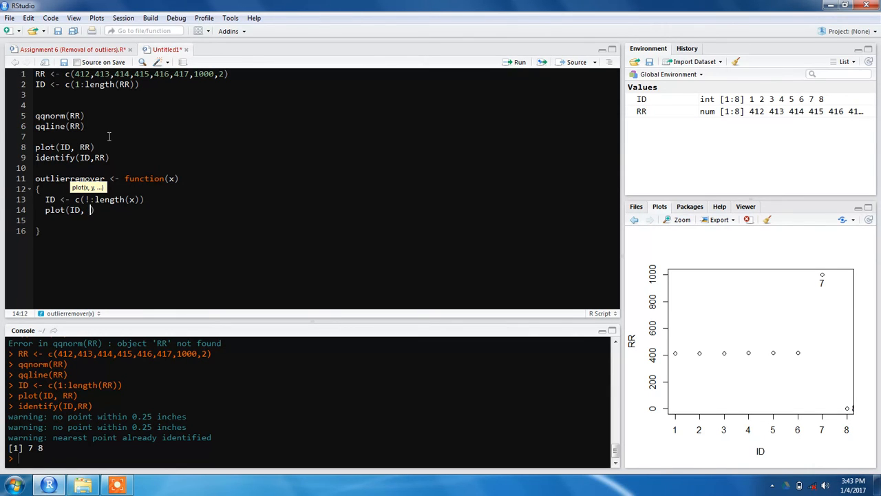
{"action": "type", "text": "X"}
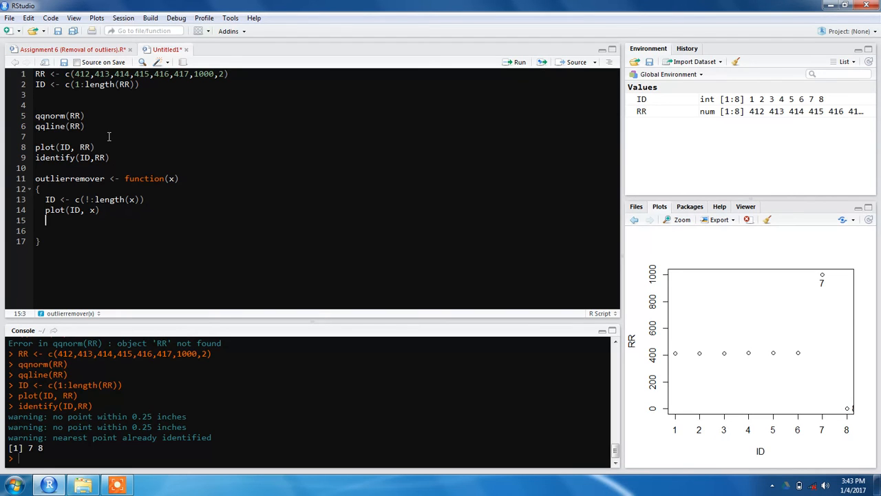
Step: Add outliers <- identify(ID, x) to capture the picked outlier indices
{"action": "type", "text": "outliers"}
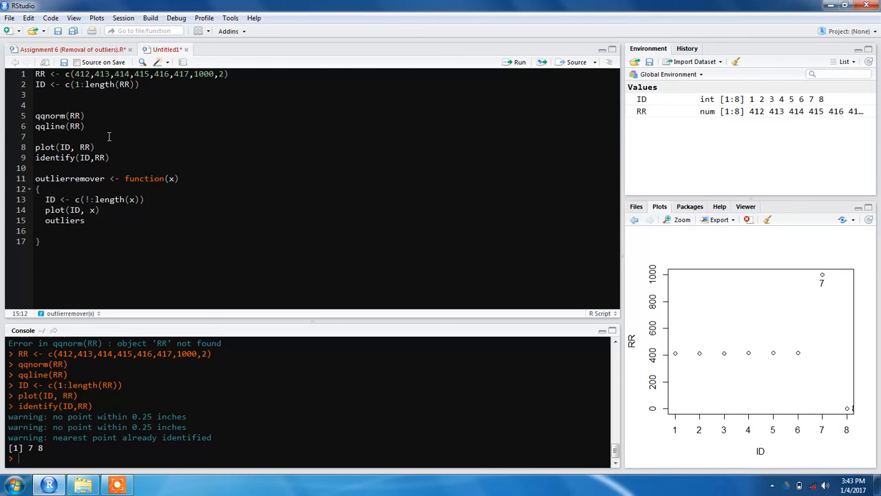
{"action": "type", "text": "<-"}
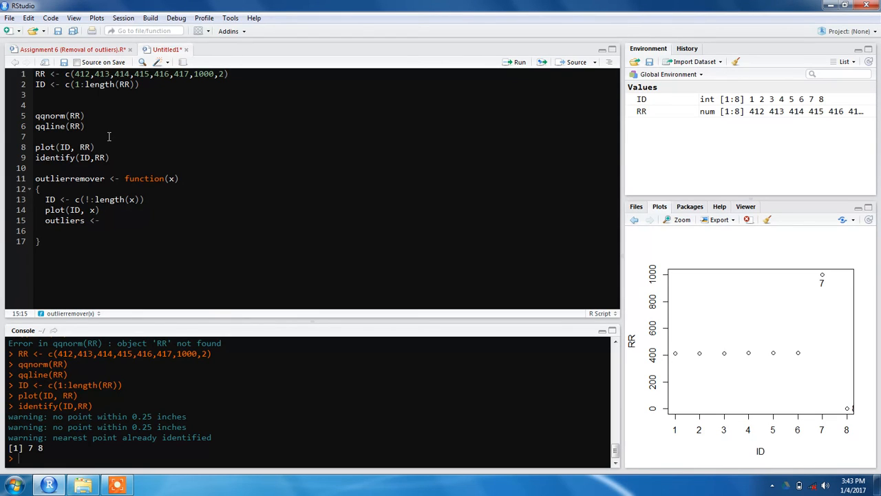
{"action": "type", "text": "id"}
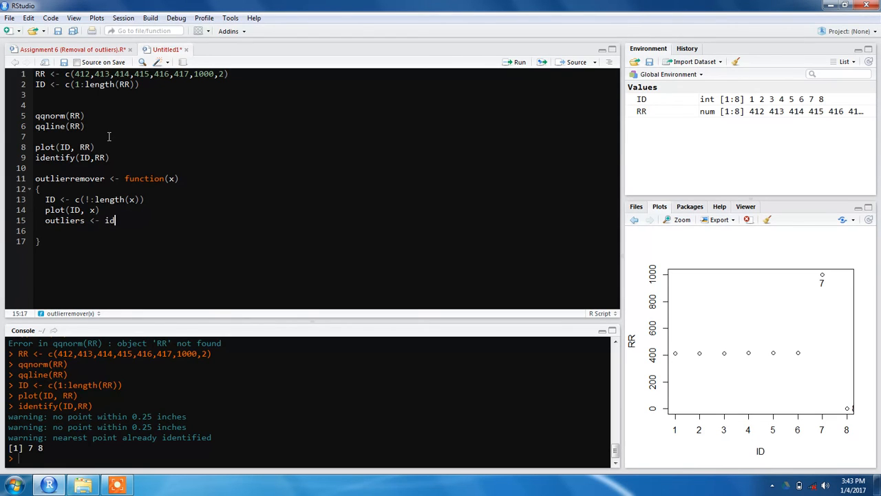
{"action": "type", "text": "entify("}
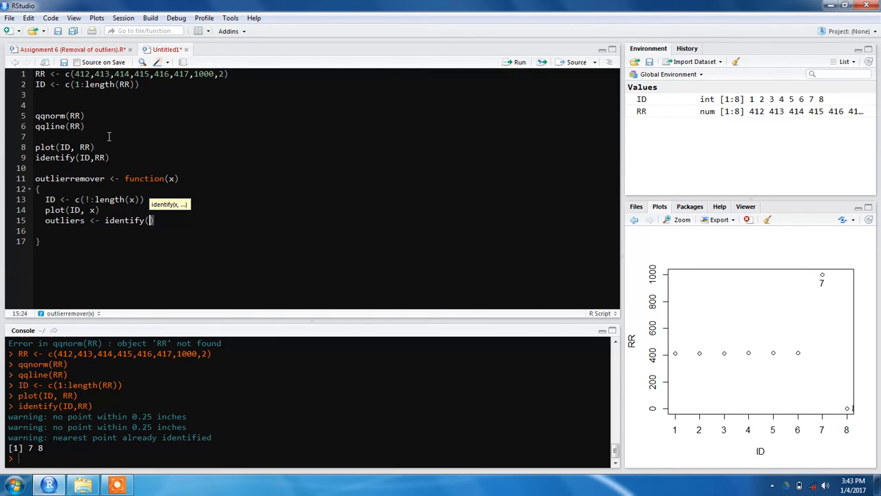
{"action": "type", "text": "ID"}
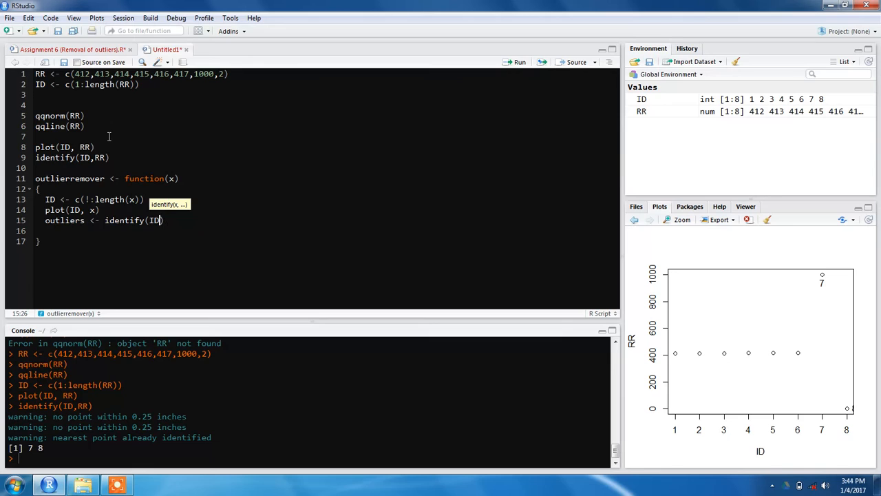
{"action": "type", "text": ","}
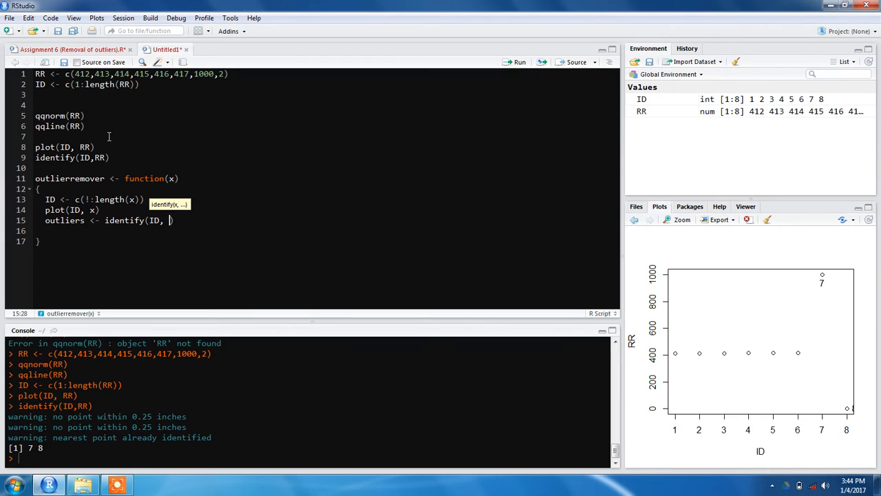
{"action": "type", "text": "x)"}
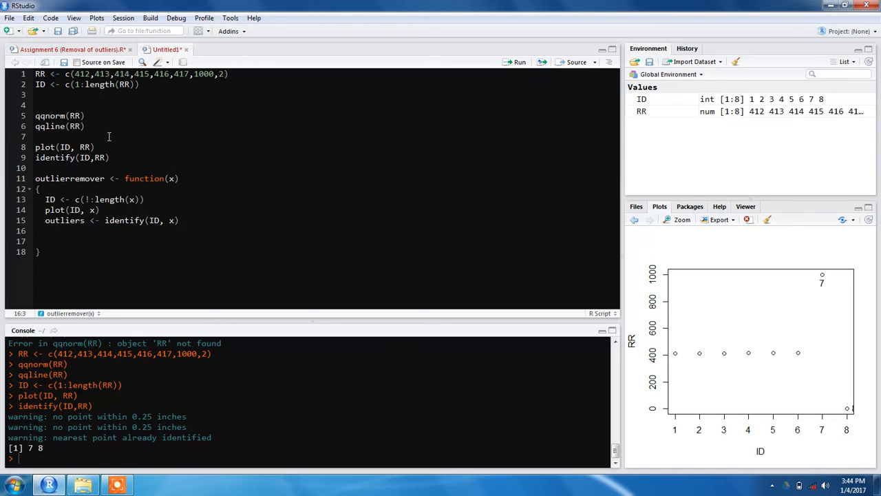
Step: Add x1 <- x[-outliers] to drop the identified positions from the input
{"action": "left_click", "coordinate": [45, 231]}
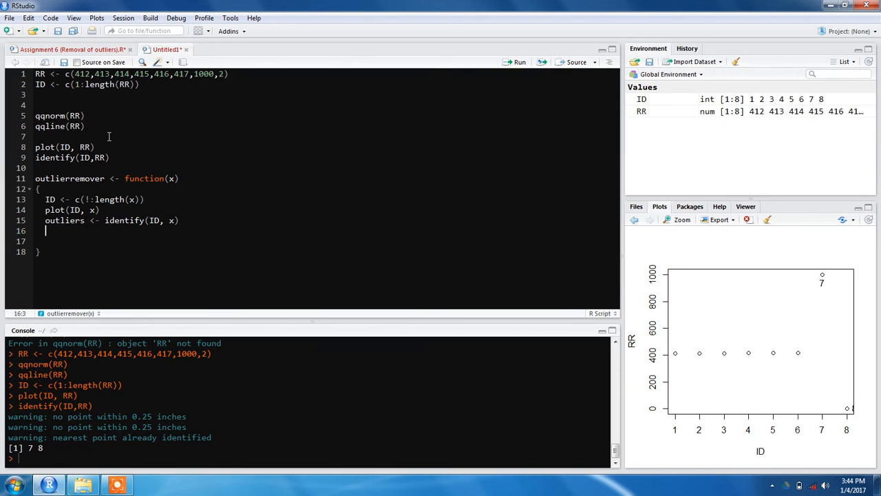
{"action": "mouse_move", "coordinate": [159, 250]}
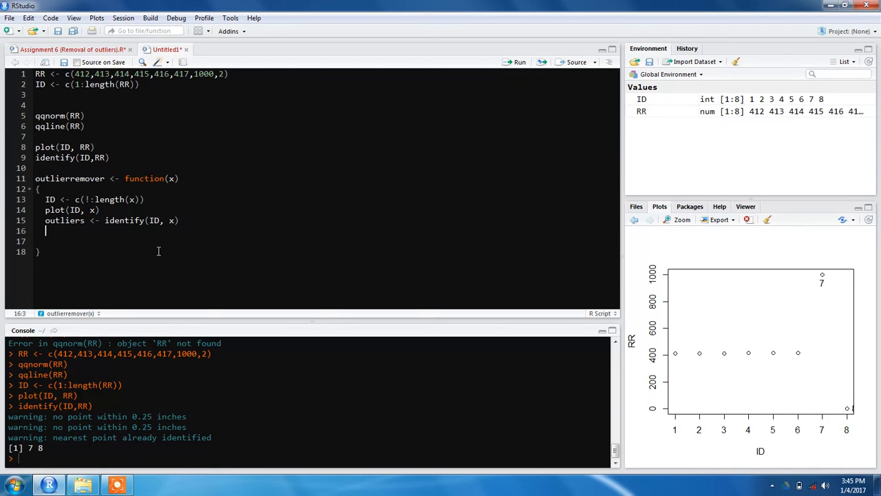
{"action": "type", "text": "x"}
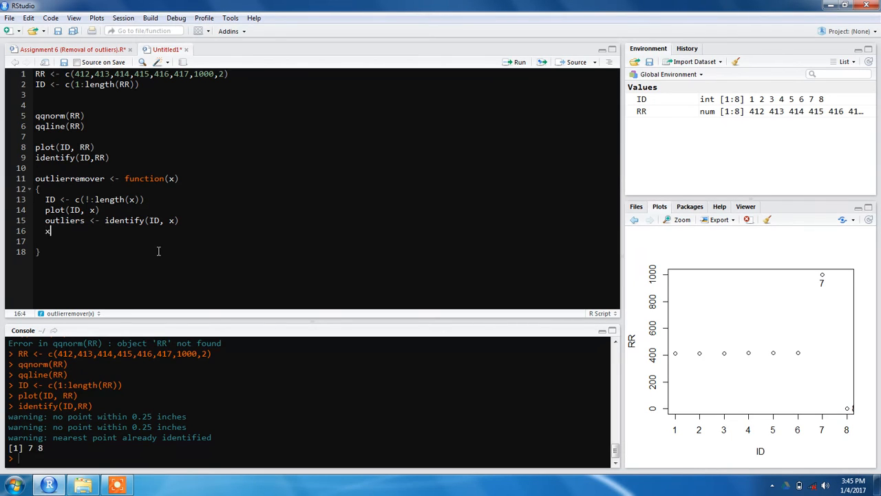
{"action": "type", "text": "1 <"}
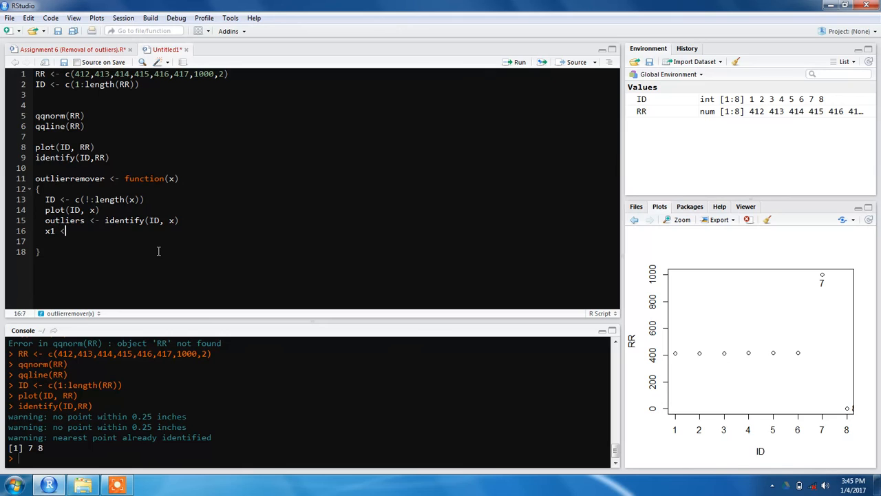
{"action": "type", "text": "-"}
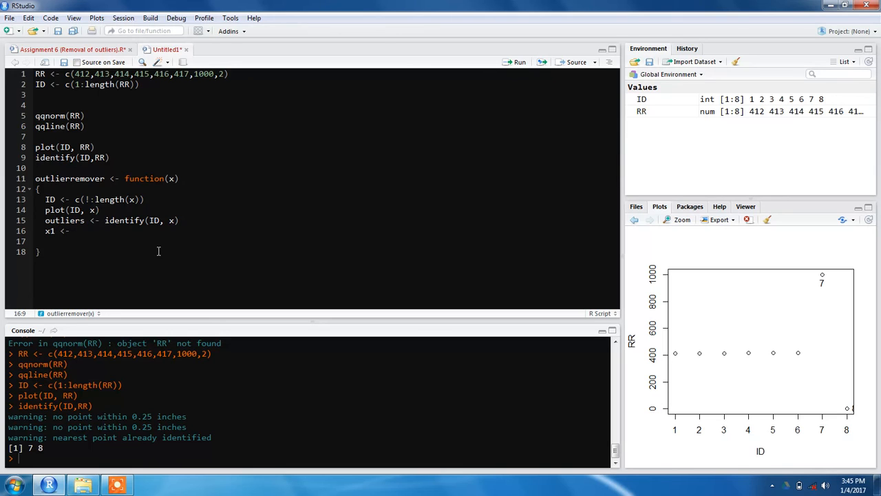
{"action": "left_click", "coordinate": [74, 231]}
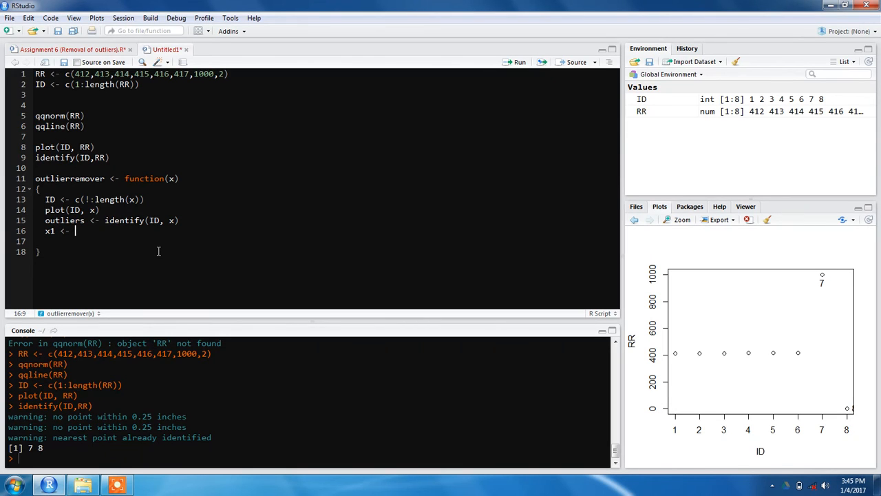
{"action": "type", "text": "x"}
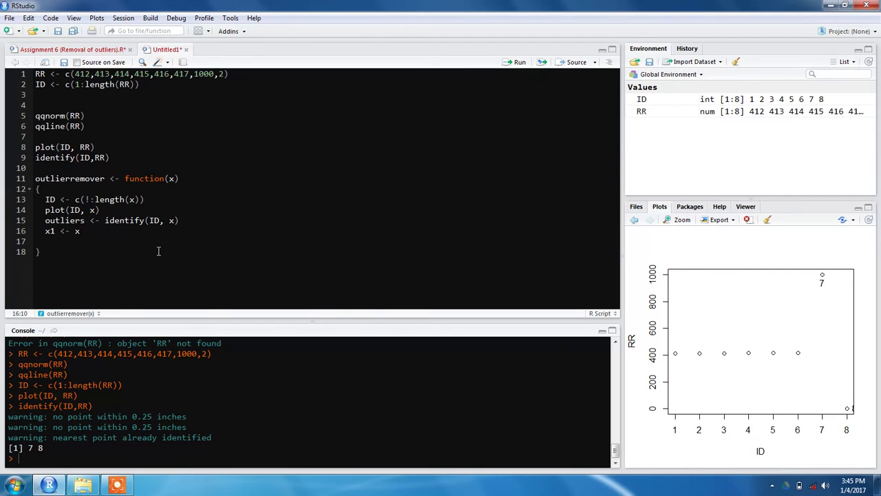
{"action": "type", "text": "["}
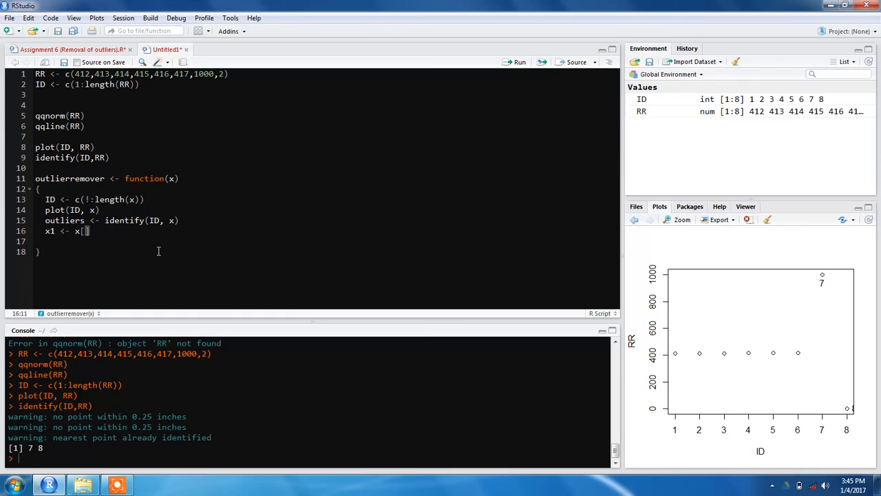
{"action": "type", "text": "-"}
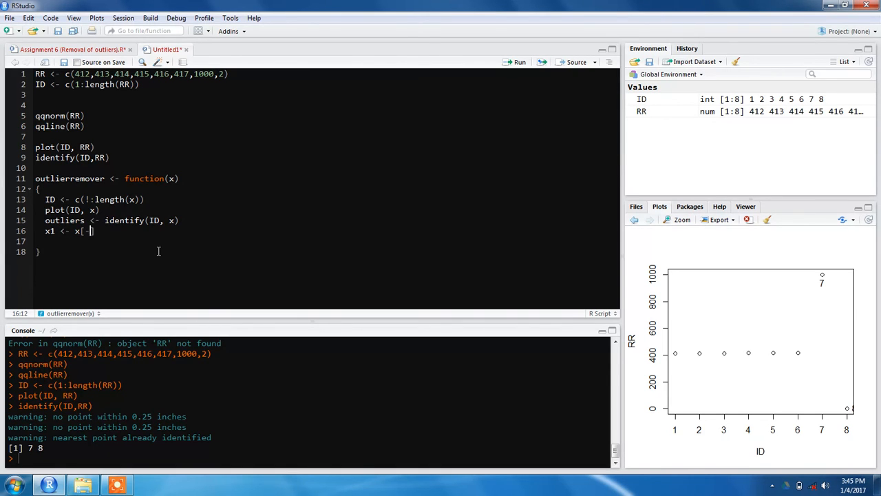
{"action": "type", "text": "outliers"}
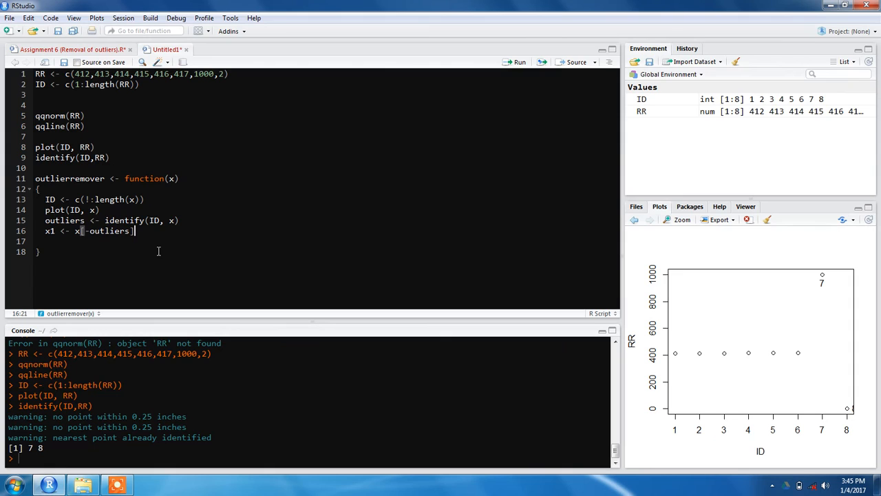
{"action": "key", "text": "Return"}
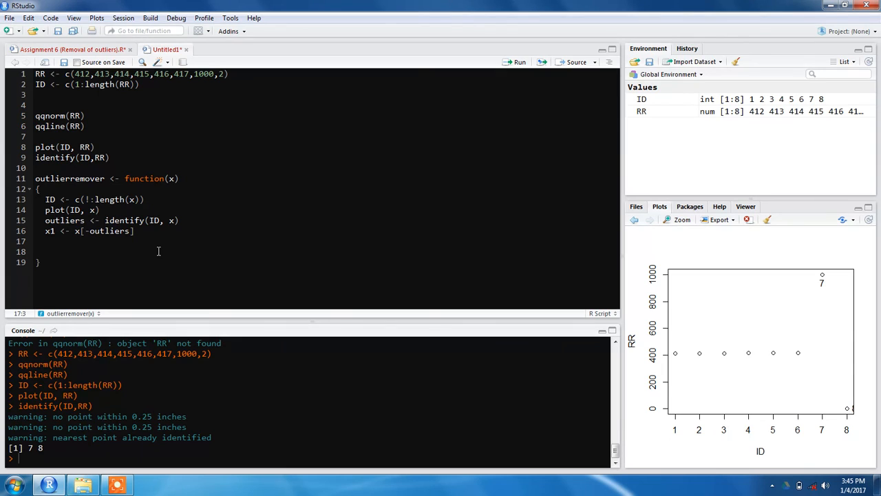
Step: End the function with qqnorm(x1), qqline(x1) and return(x1)
{"action": "type", "text": "q"}
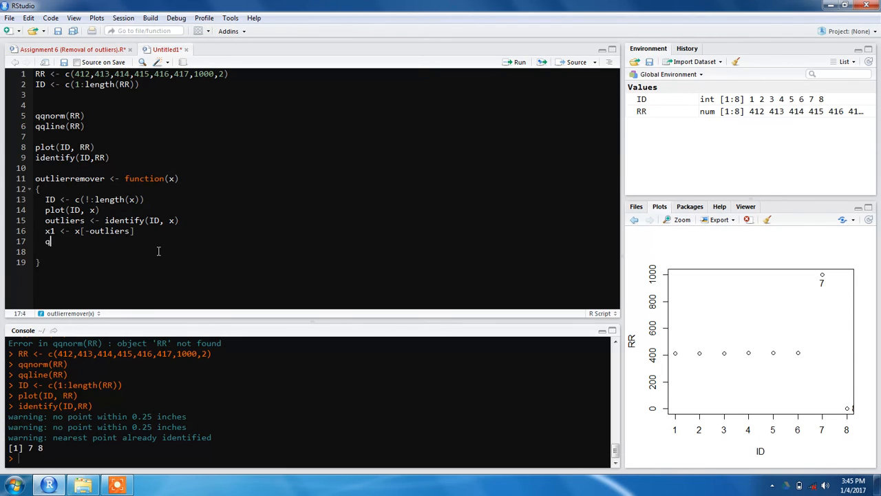
{"action": "type", "text": "qnorm("}
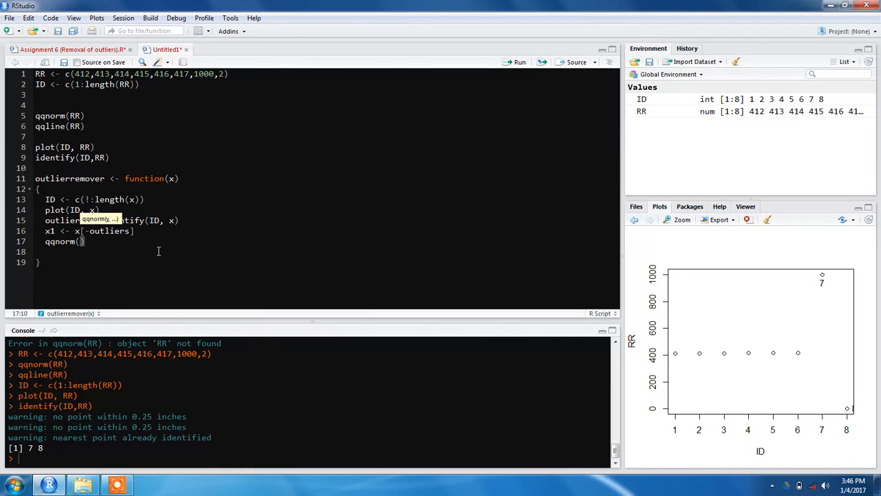
{"action": "type", "text": "x1"}
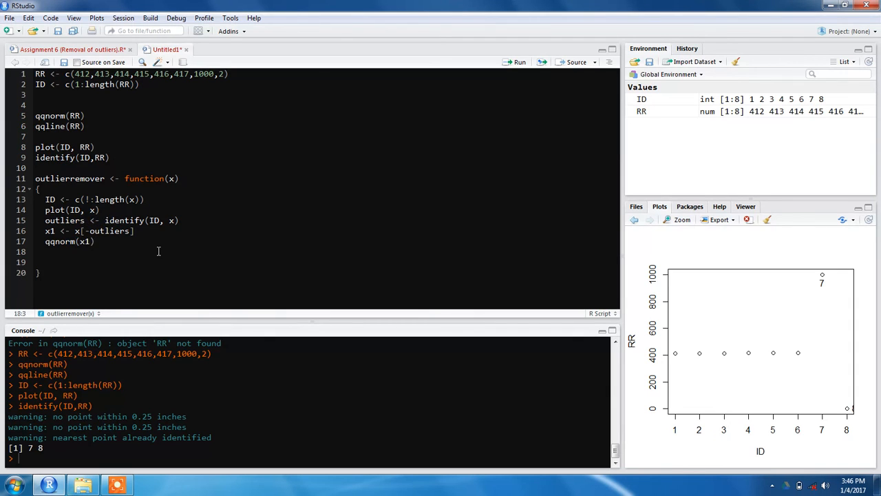
{"action": "type", "text": "qqlin"}
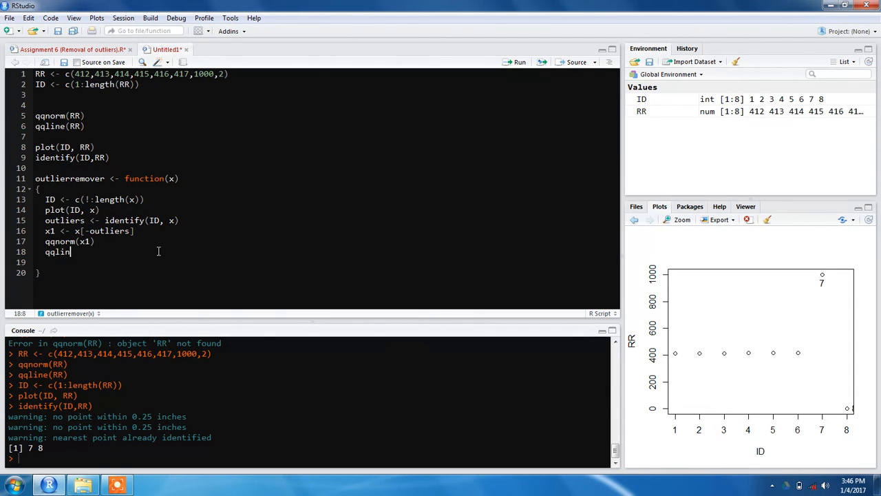
{"action": "type", "text": "e"}
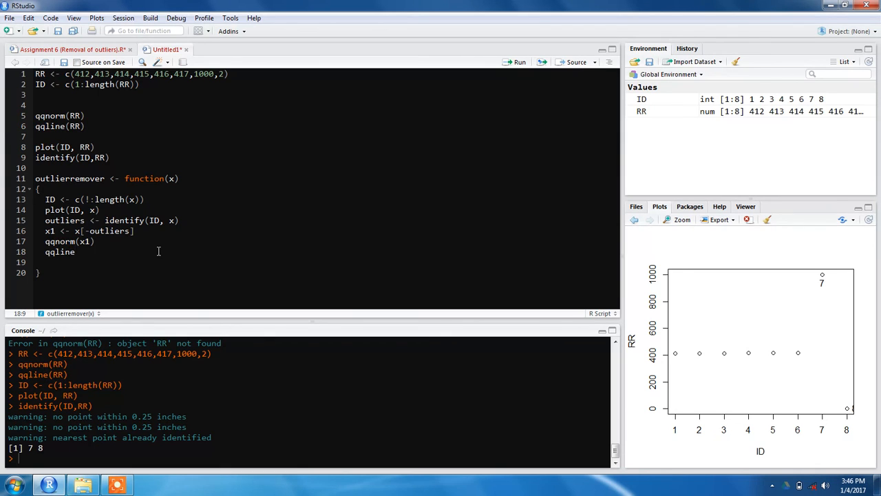
{"action": "type", "text": "("}
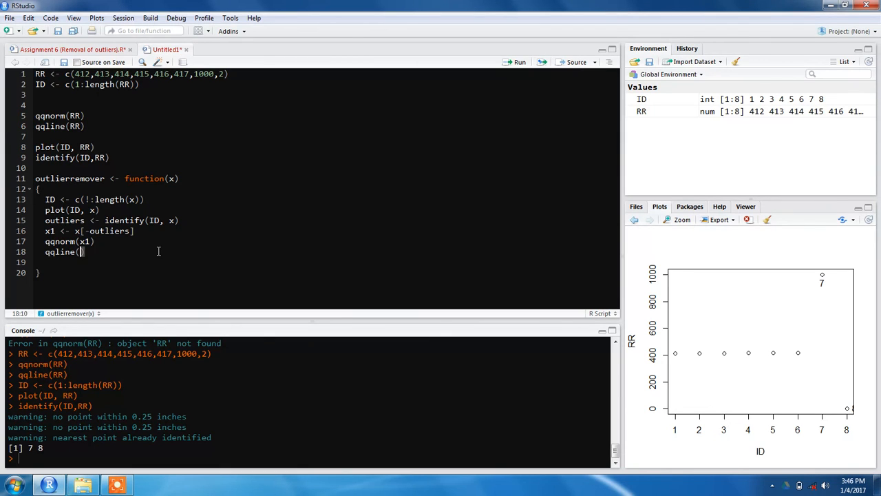
{"action": "type", "text": "x1)"}
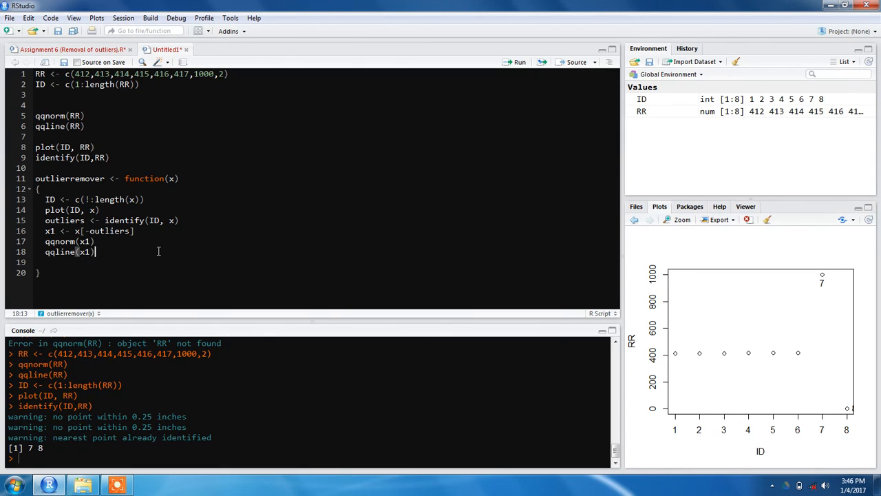
{"action": "type", "text": "ret"}
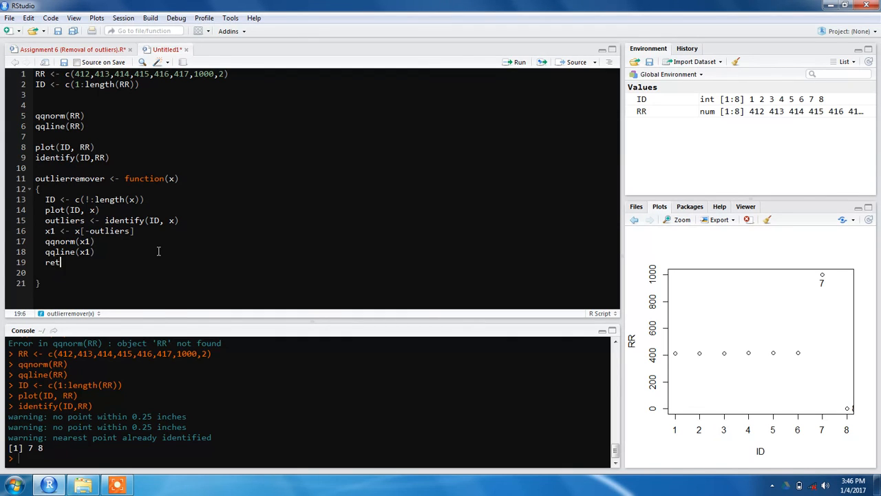
{"action": "type", "text": "urn("}
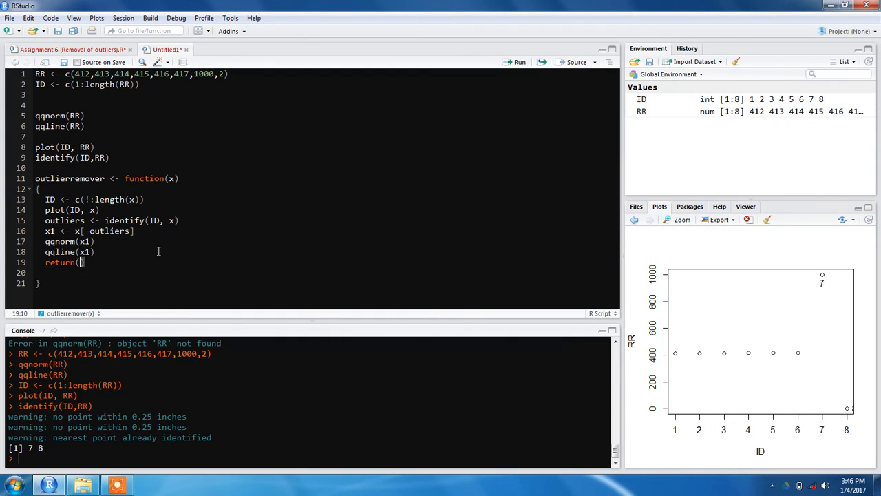
{"action": "type", "text": "x1"}
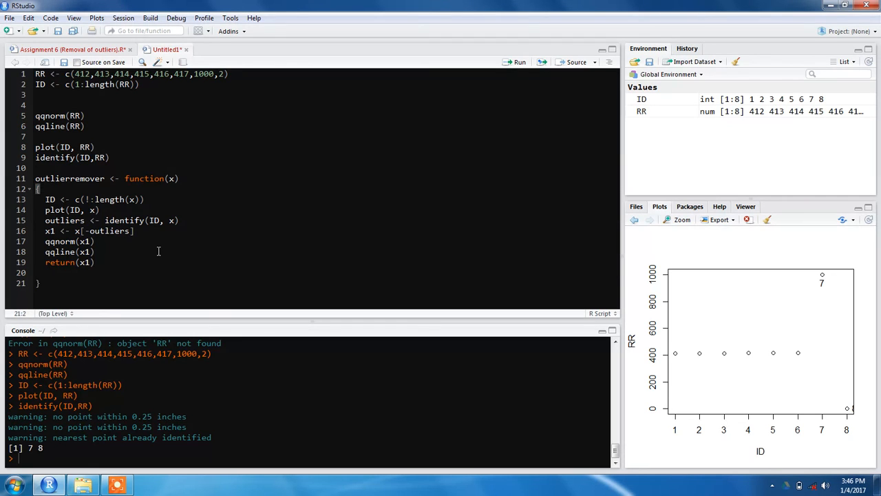
Step: Select the outlierremover definition lines and run them to define the function
{"action": "left_click_drag", "start_coordinate": [35, 179], "coordinate": [40, 283]}
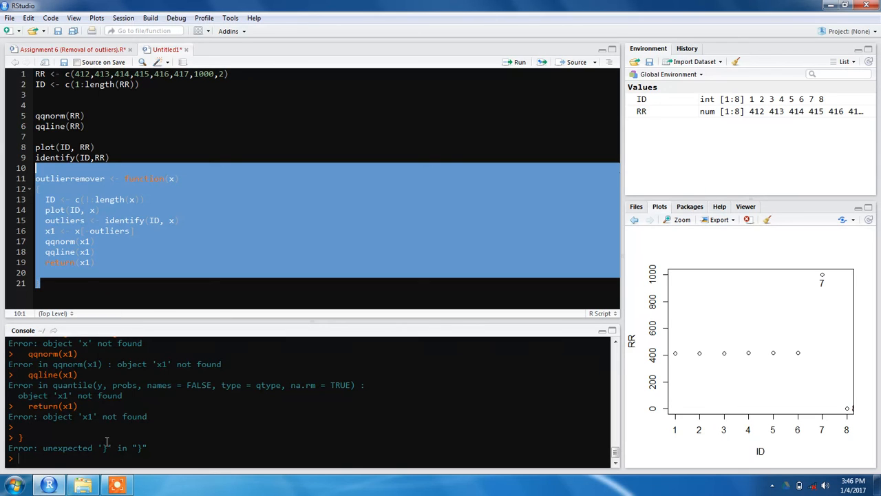
{"action": "left_click", "coordinate": [47, 272]}
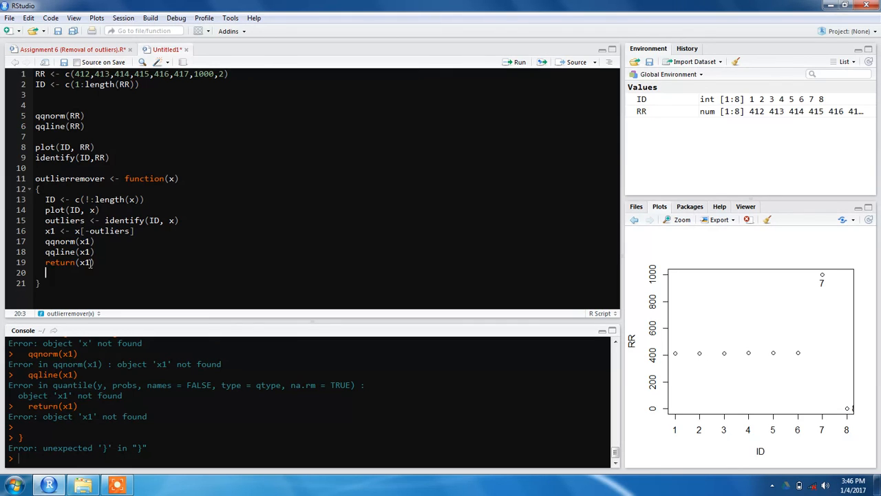
{"action": "mouse_move", "coordinate": [82, 314]}
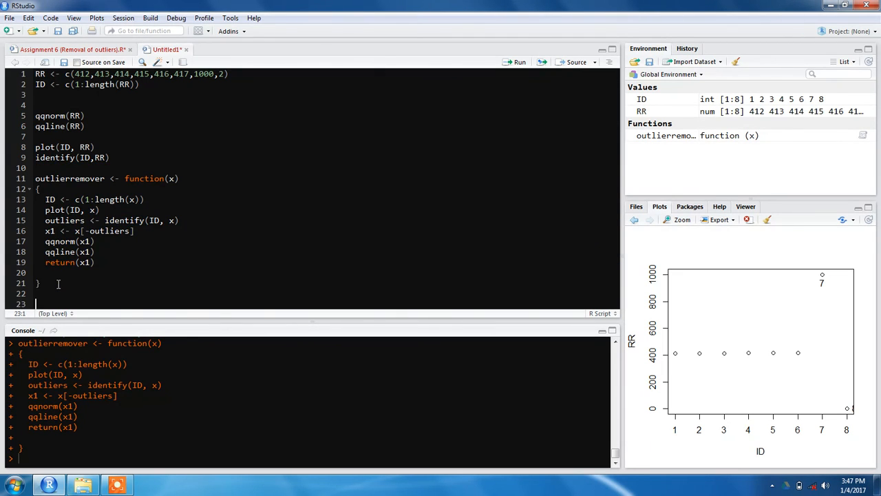
Step: Call outlierremover(RR), pick the outliers, and get the cleaned values 412 to 417
{"action": "type", "text": "outlierremover("}
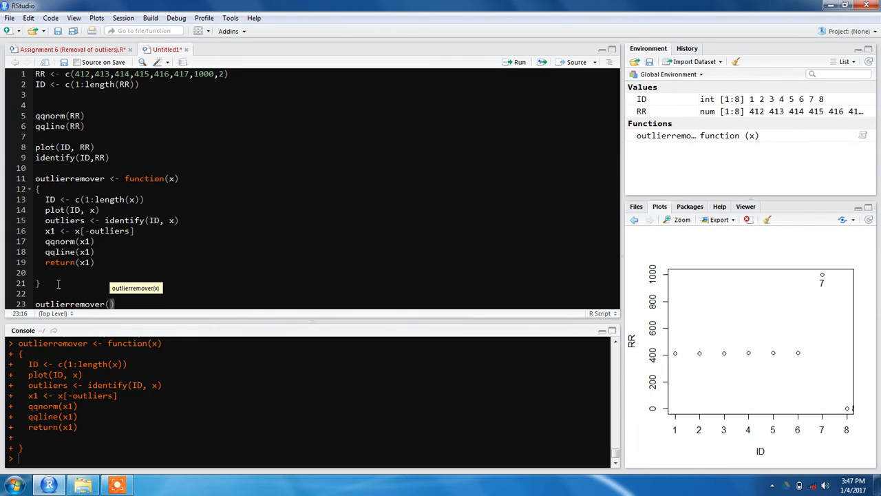
{"action": "type", "text": "RR"}
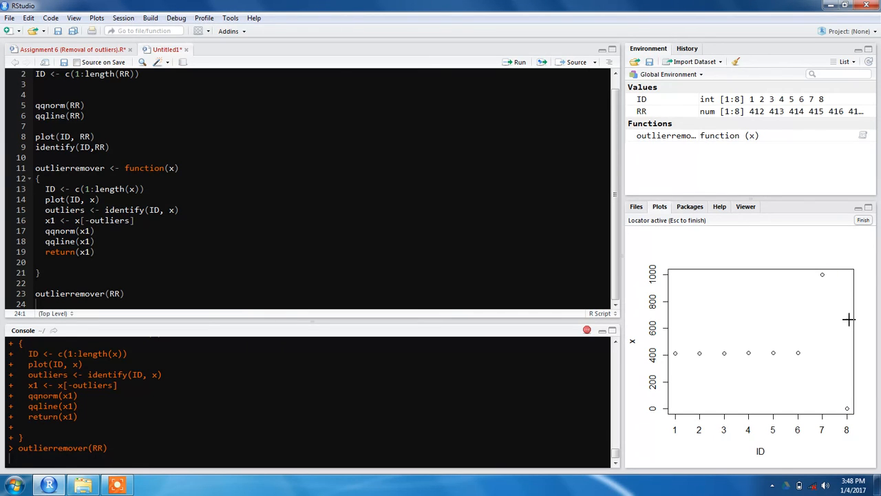
{"action": "left_click", "coordinate": [862, 220]}
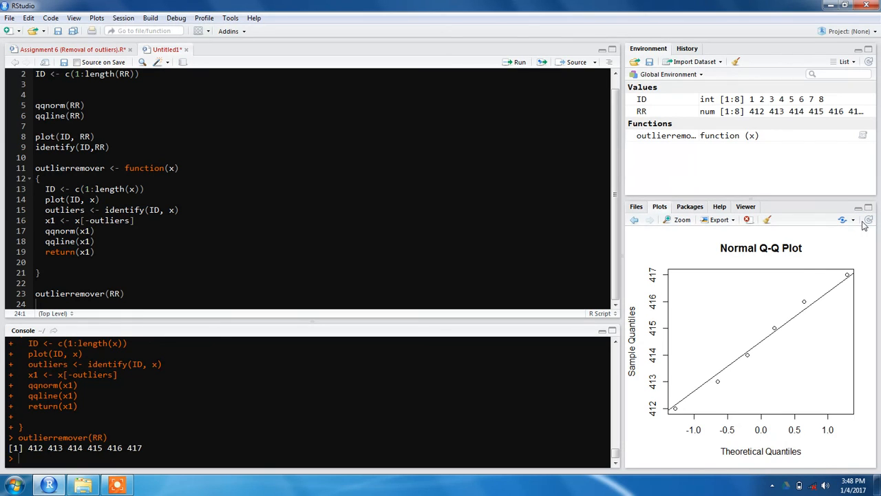
{"action": "mouse_move", "coordinate": [787, 334]}
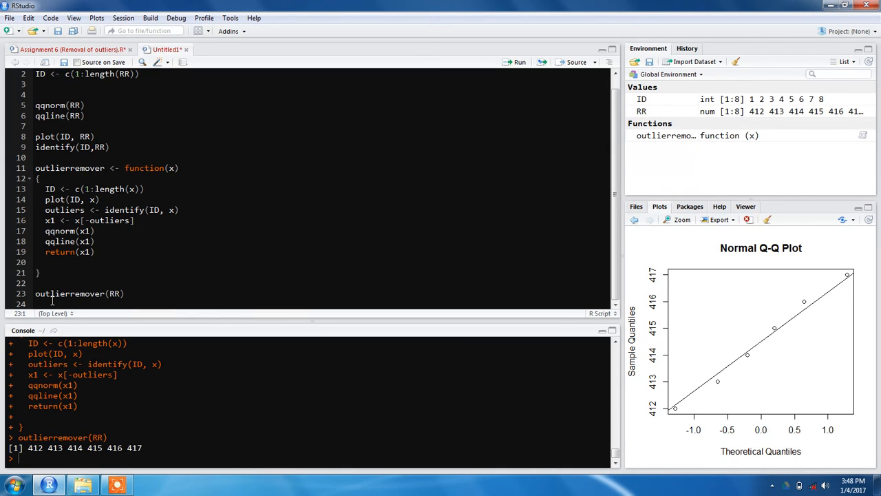
Step: Store outlierremover(RR) as v, pick the ID 8 outlier, and print v showing 412 to 417
{"action": "type", "text": "v <-"}
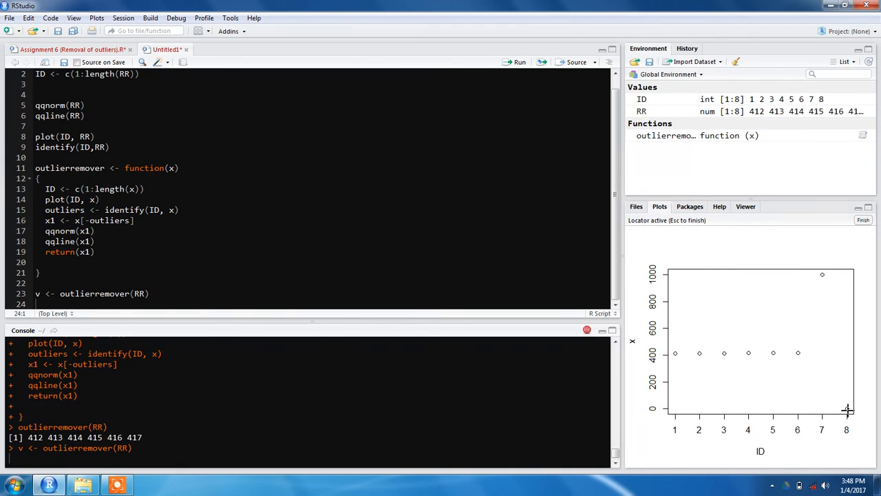
{"action": "left_click", "coordinate": [847, 406]}
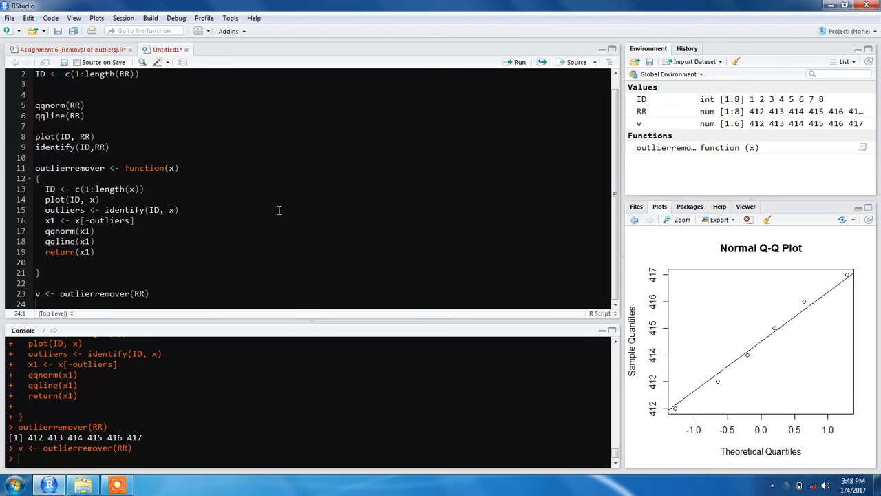
{"action": "left_click", "coordinate": [199, 303]}
{"action": "type", "text": "v"}
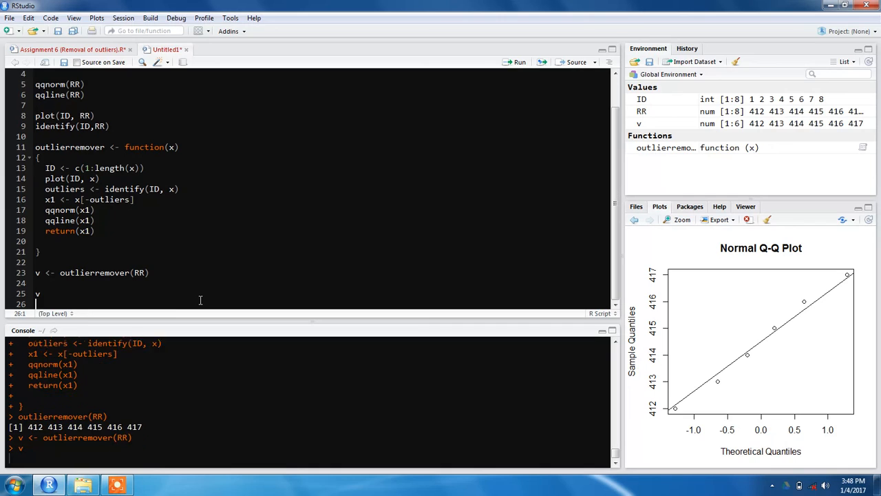
{"action": "key", "text": "Return"}
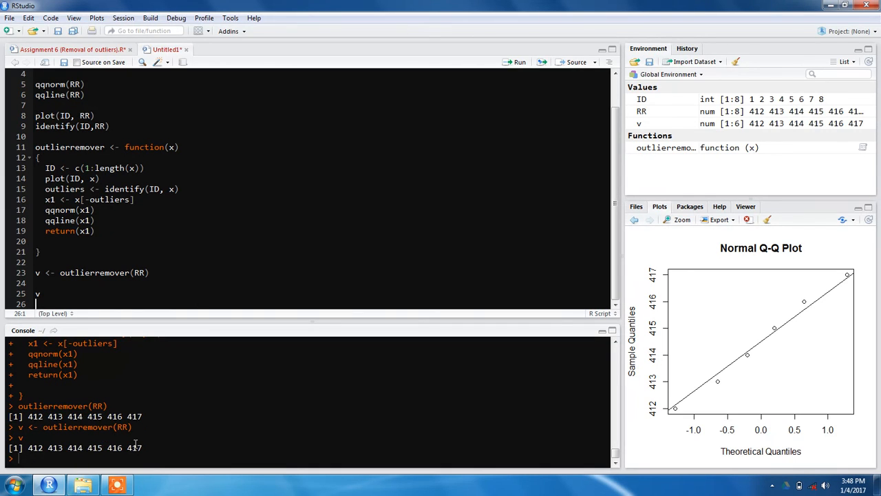
{"action": "mouse_move", "coordinate": [234, 396]}
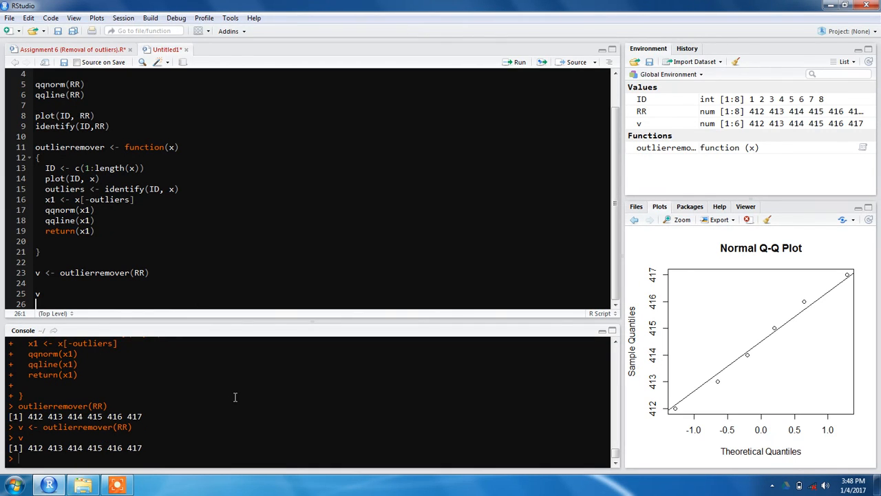